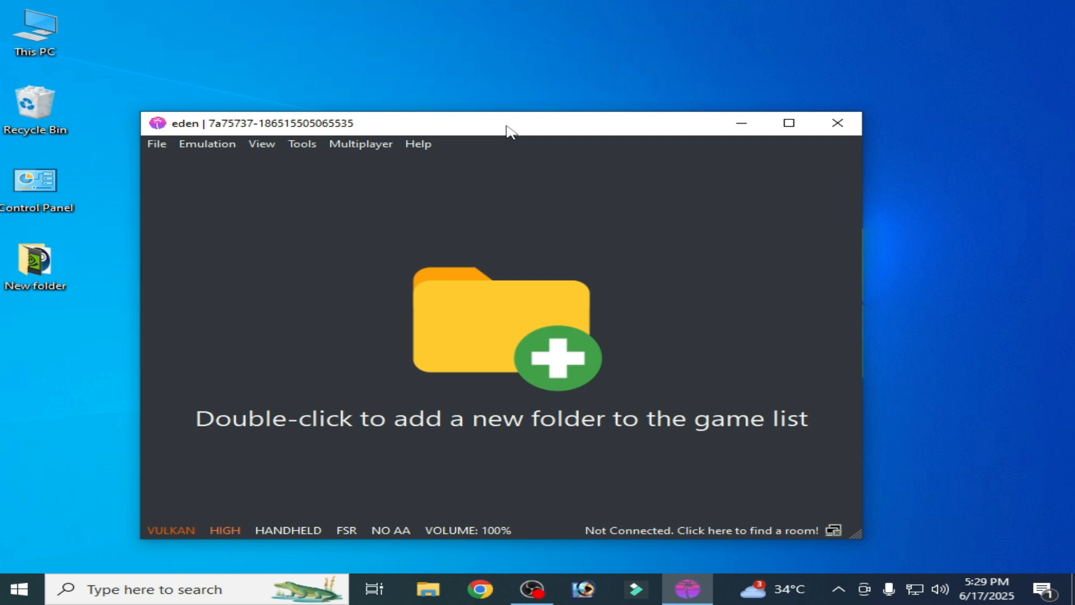
pyautogui.moveTo(528, 355)
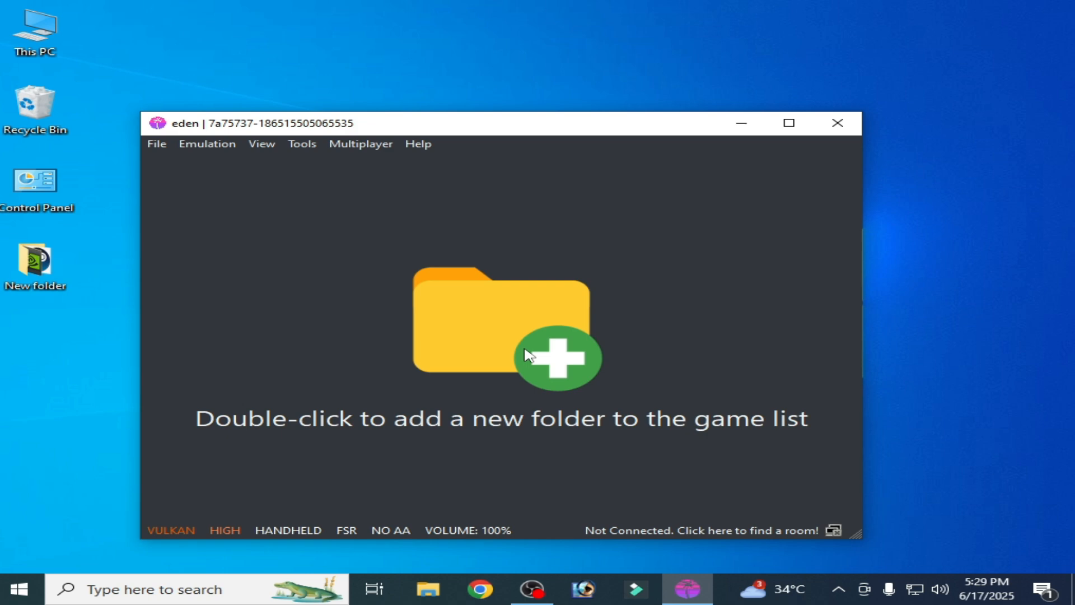
pyautogui.moveTo(522, 351)
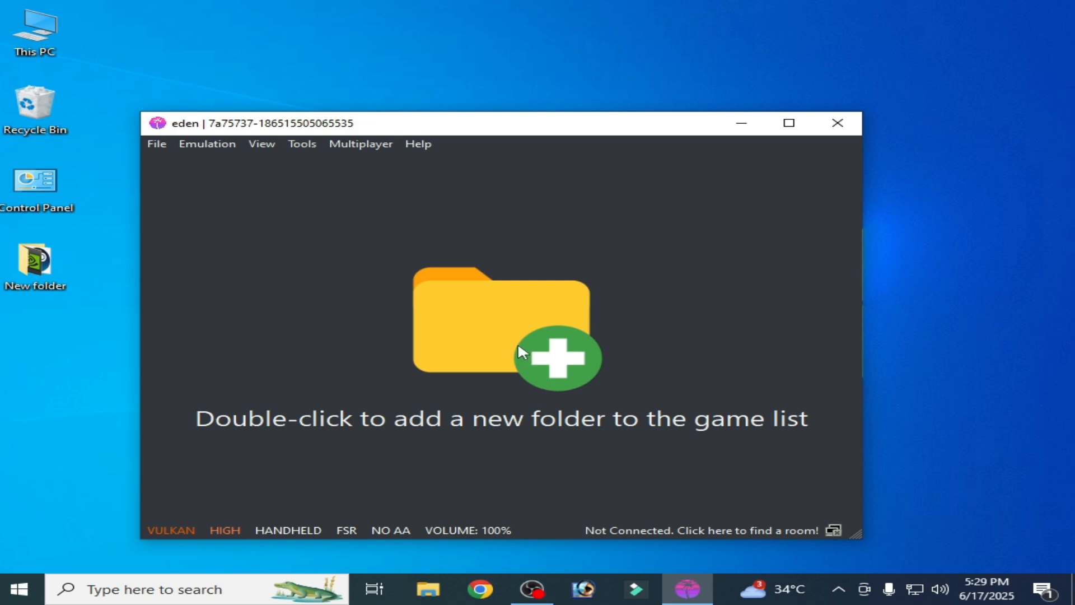
pyautogui.moveTo(245, 257)
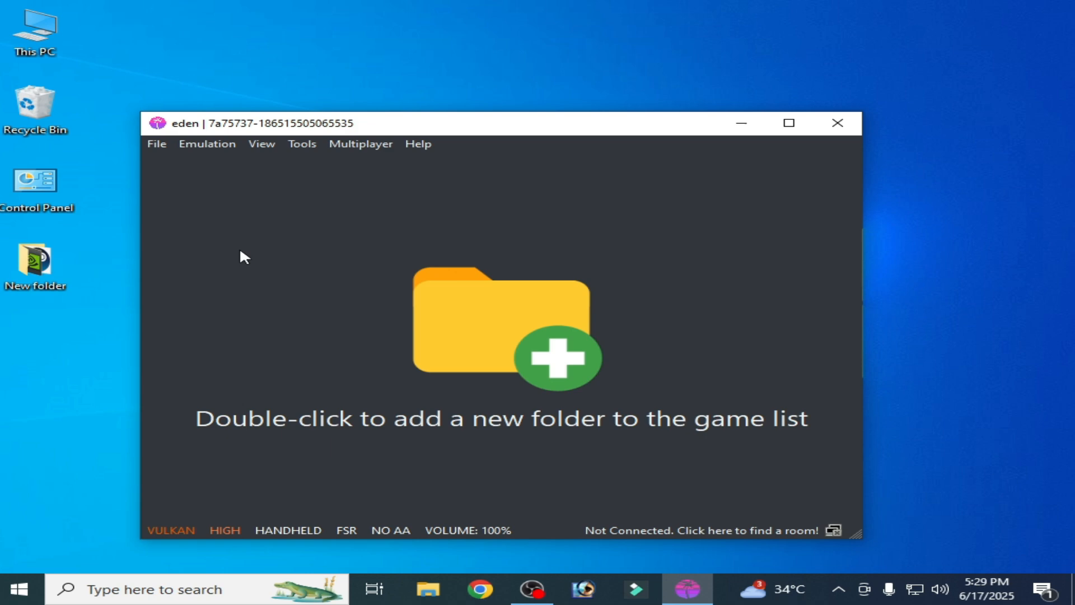
pyautogui.moveTo(288, 260)
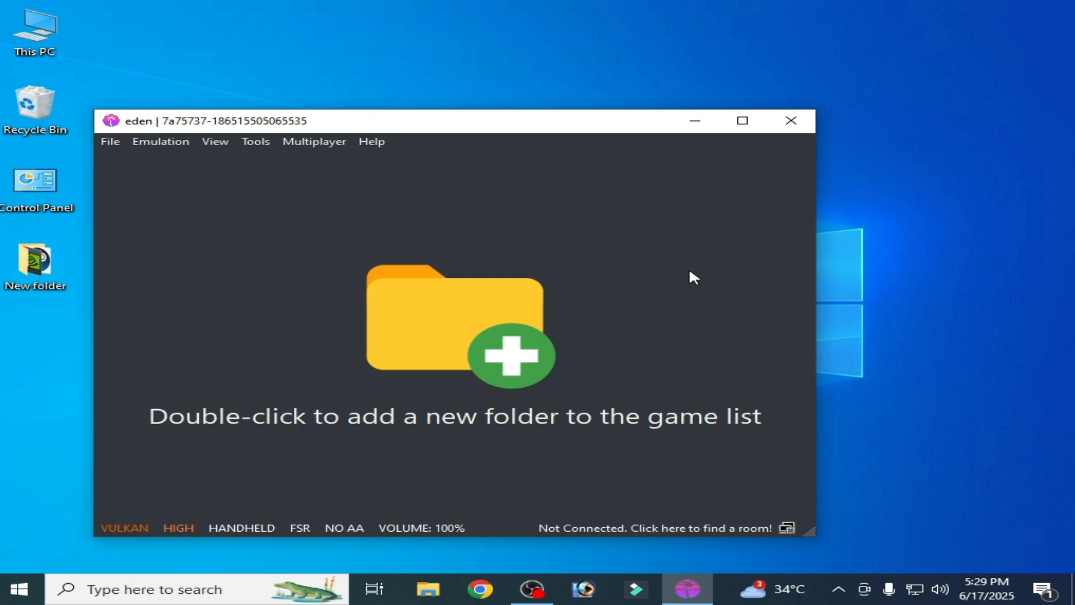
# Step: Bring up Eden's configuration from the Emulation menu
pyautogui.click(161, 141)
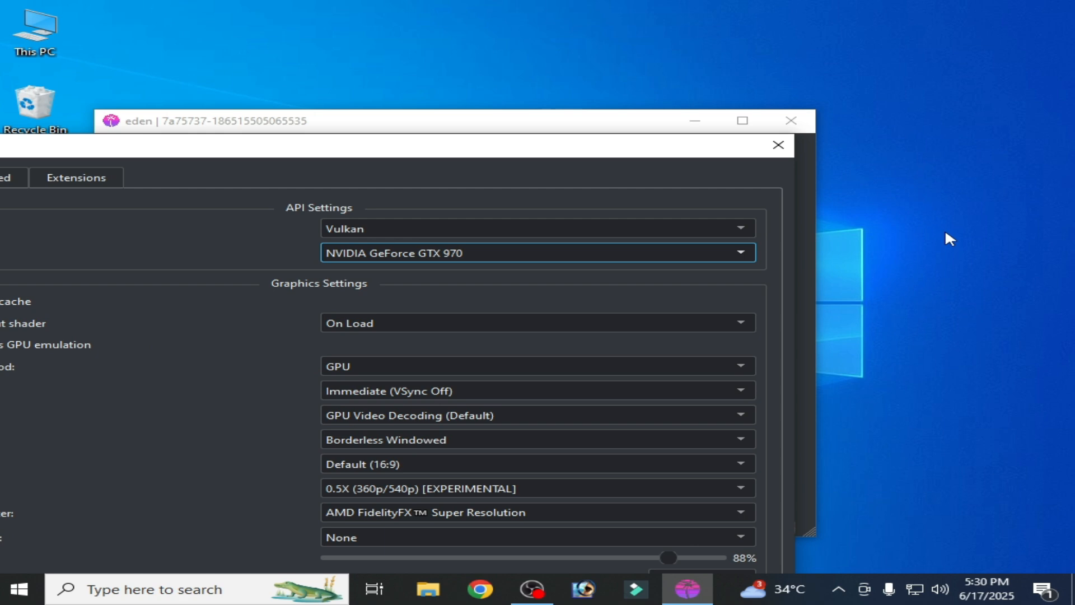
# Step: Reach the Windows Graphics settings page via the desktop's Display settings
pyautogui.rightClick(948, 239)
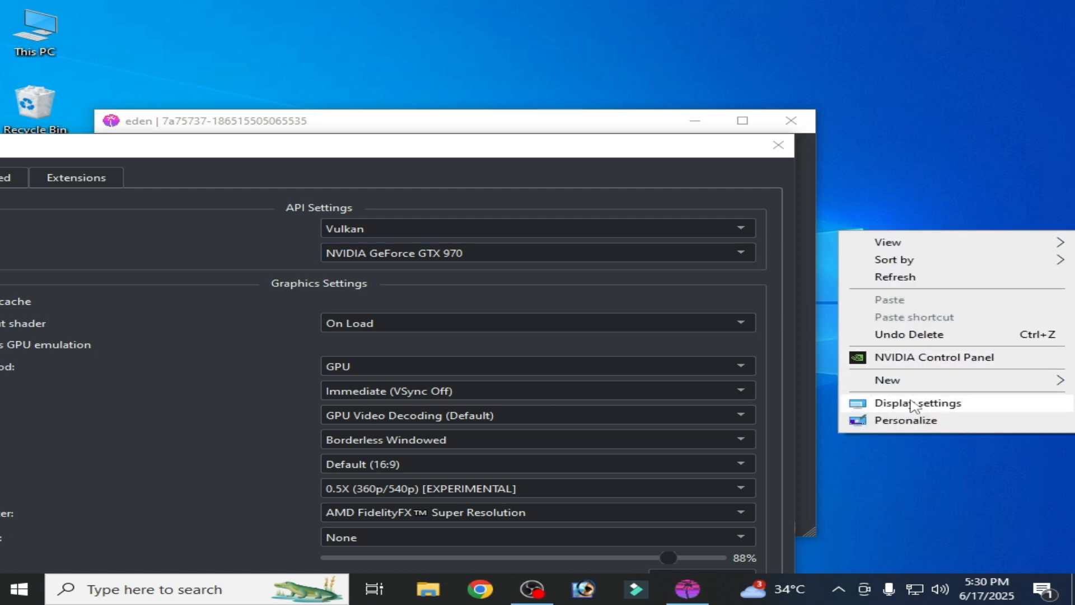
pyautogui.click(917, 403)
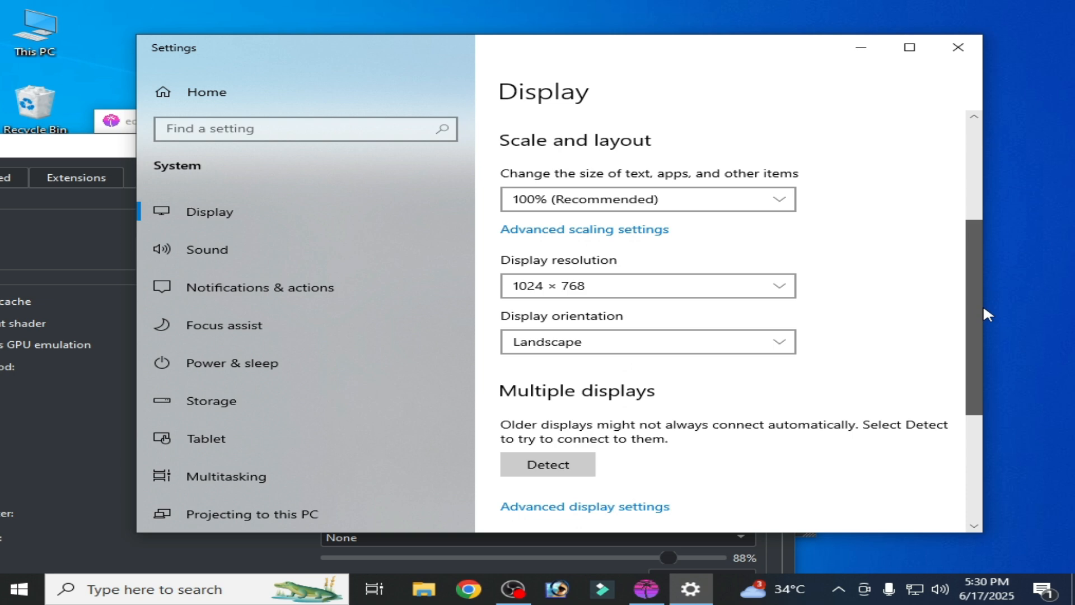
pyautogui.click(584, 506)
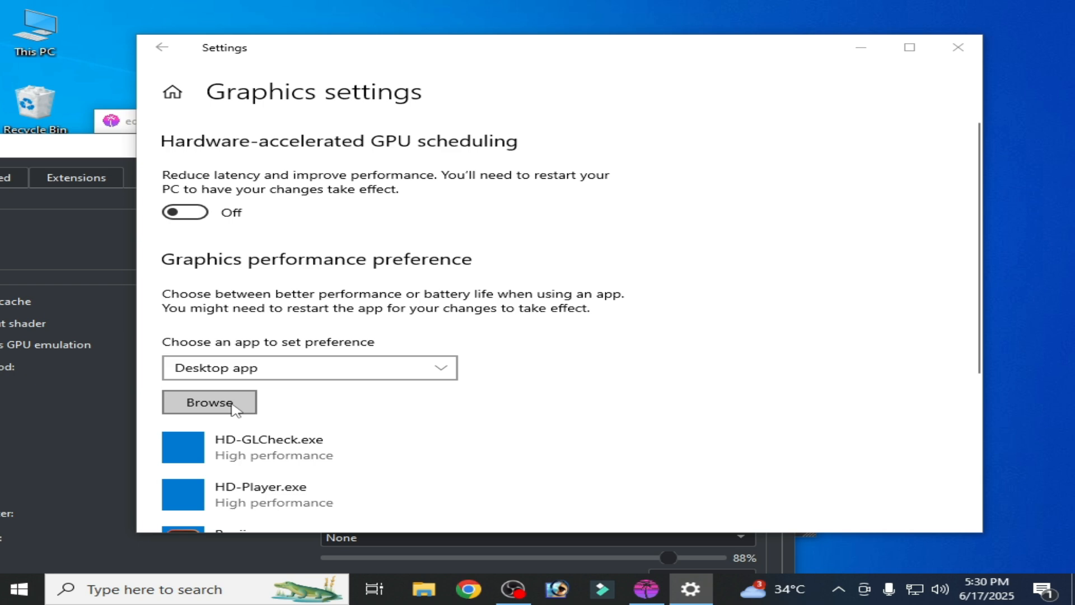
# Step: Browse to the eden-windows-msvc folder and add eden.exe to the graphics preference list
pyautogui.click(209, 403)
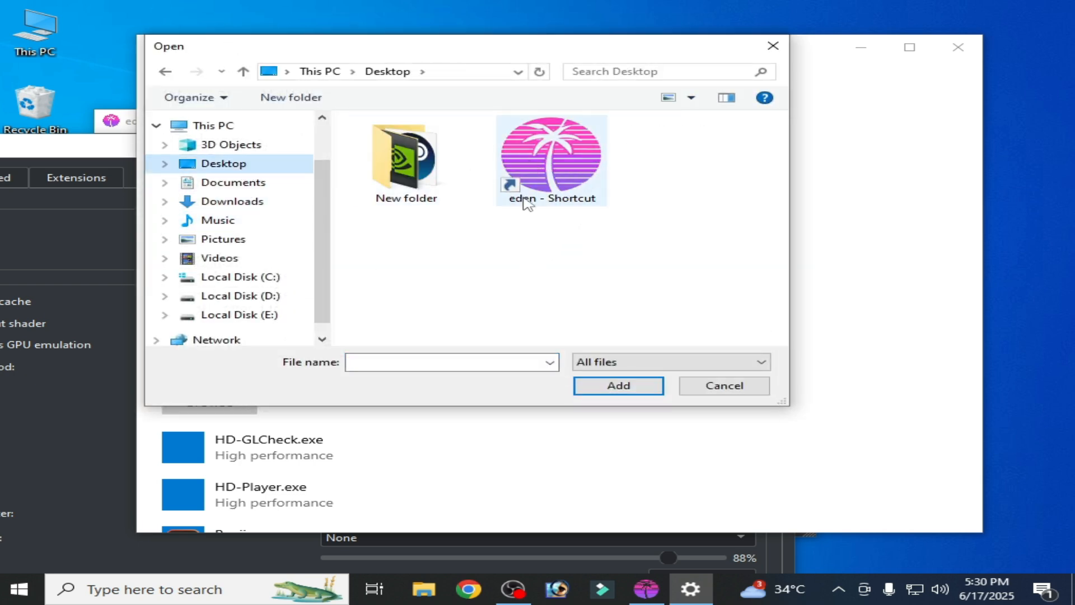
pyautogui.moveTo(540, 191)
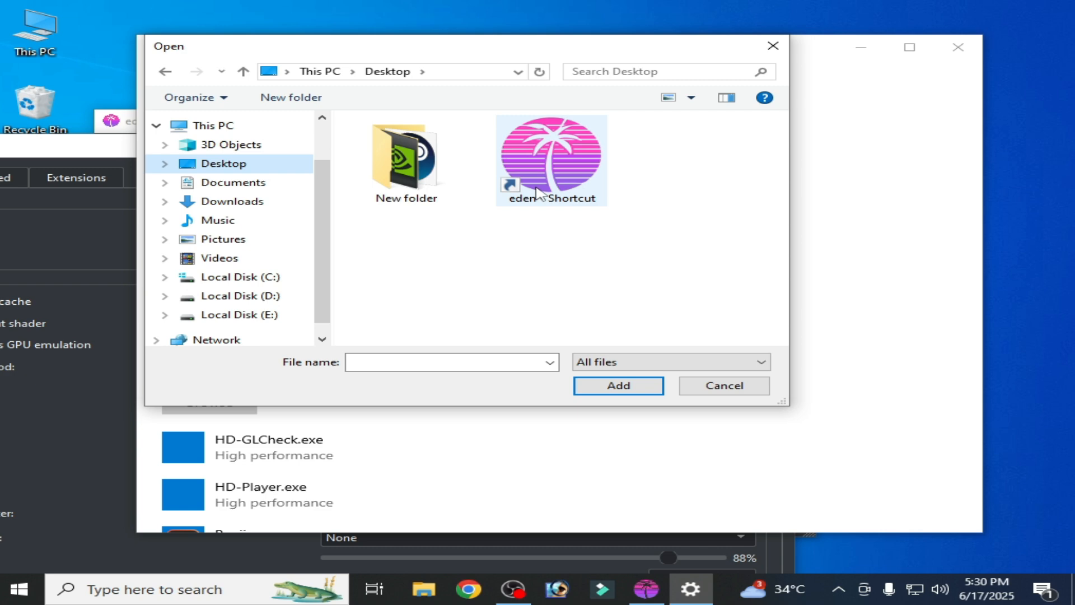
pyautogui.click(550, 158)
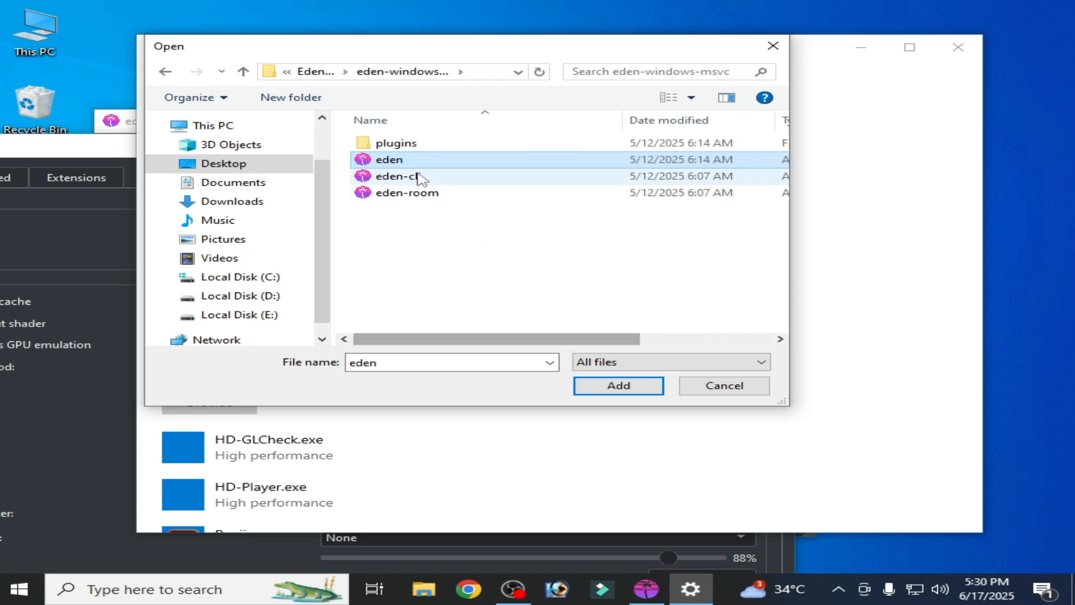
pyautogui.click(388, 159)
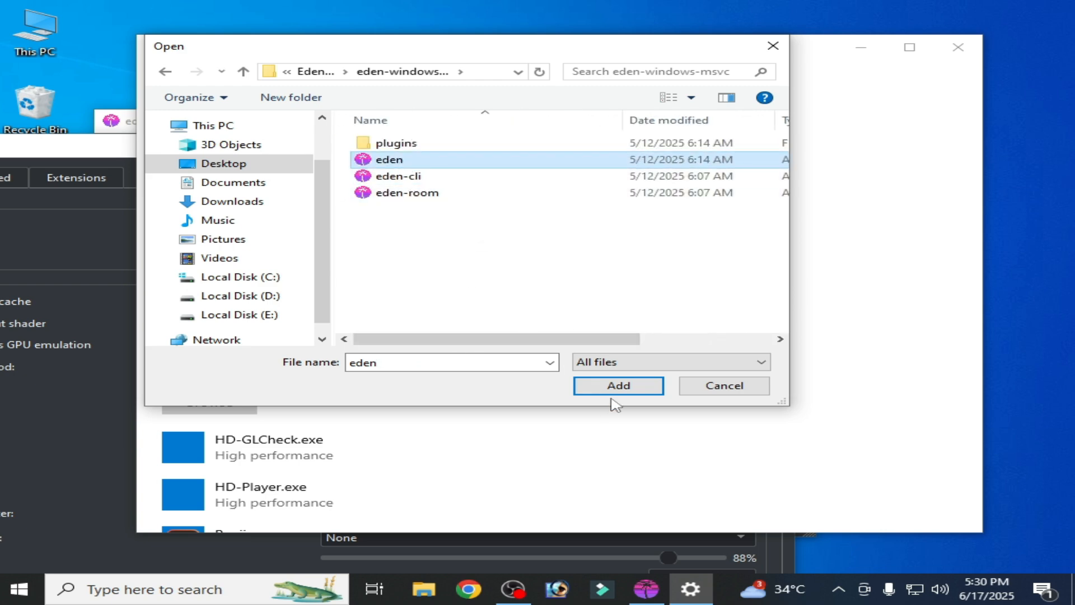
pyautogui.click(617, 385)
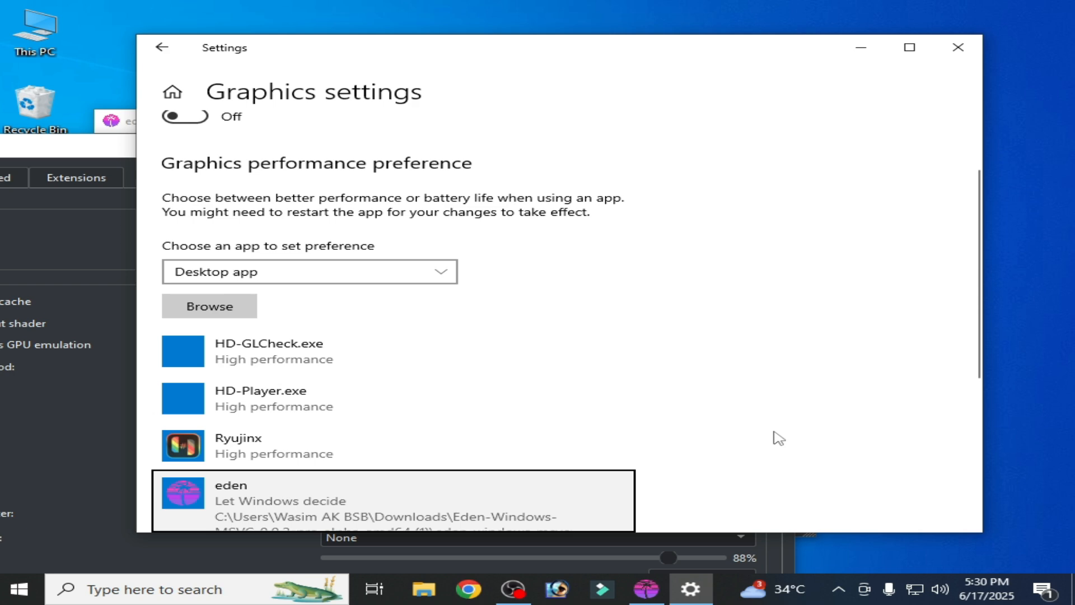
# Step: Set eden.exe's graphics preference to High performance and save it
pyautogui.scroll(-3)
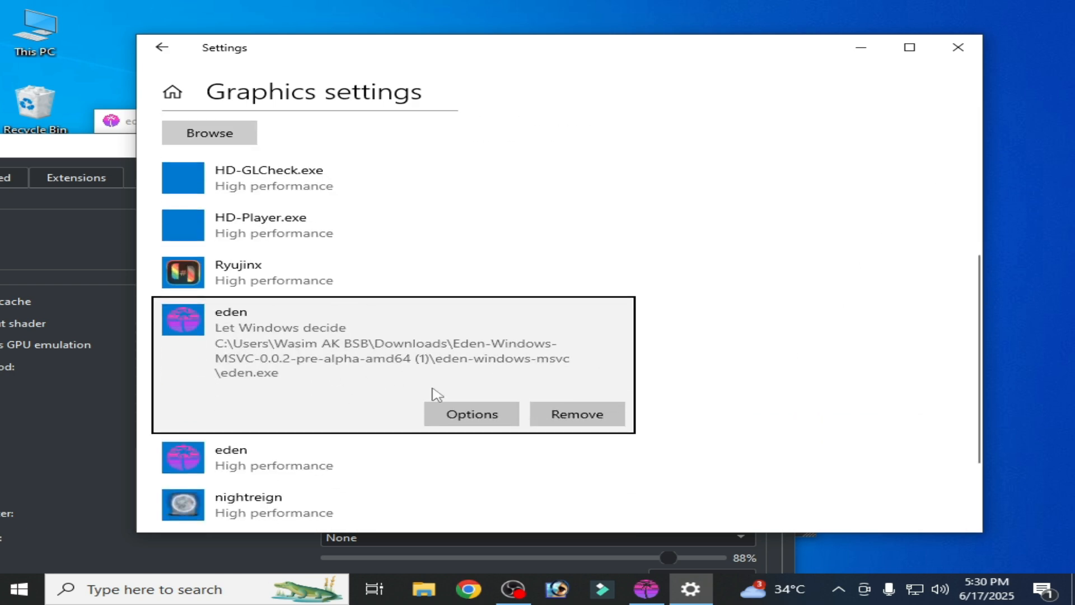
pyautogui.click(471, 413)
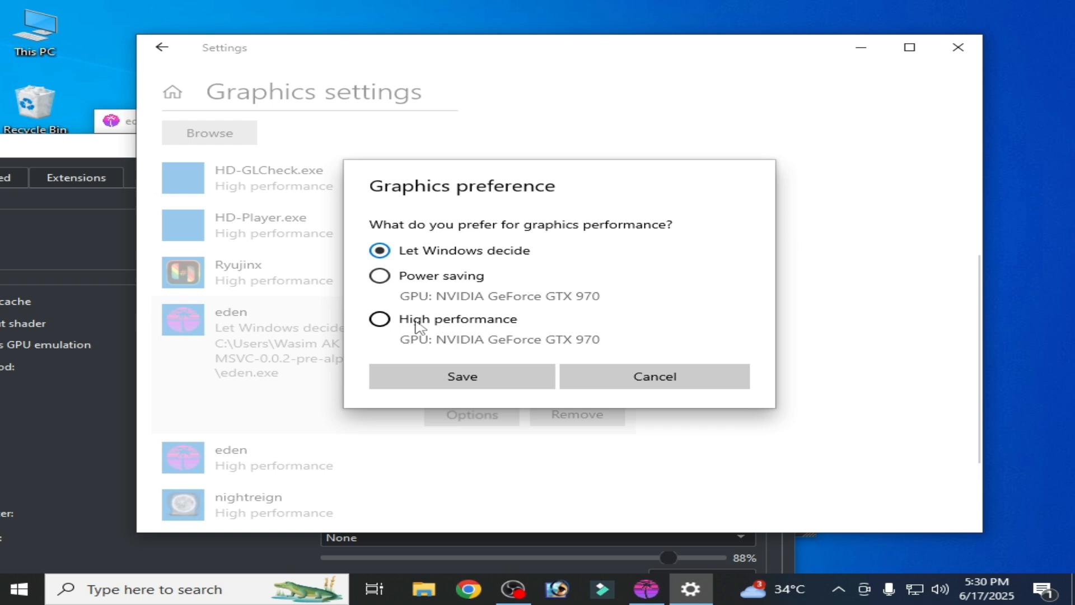
pyautogui.click(380, 319)
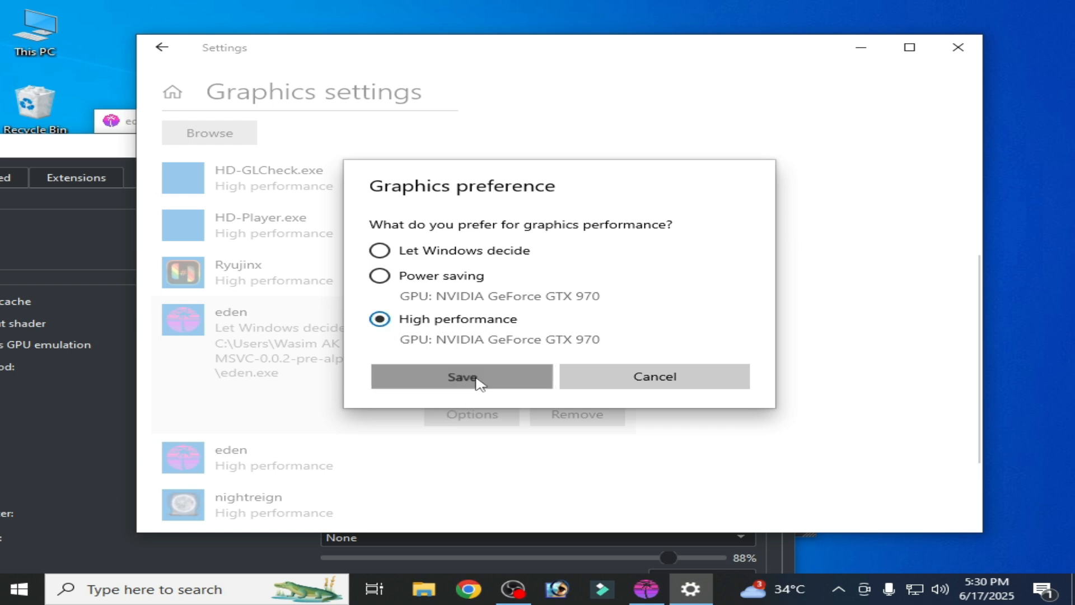
pyautogui.click(461, 376)
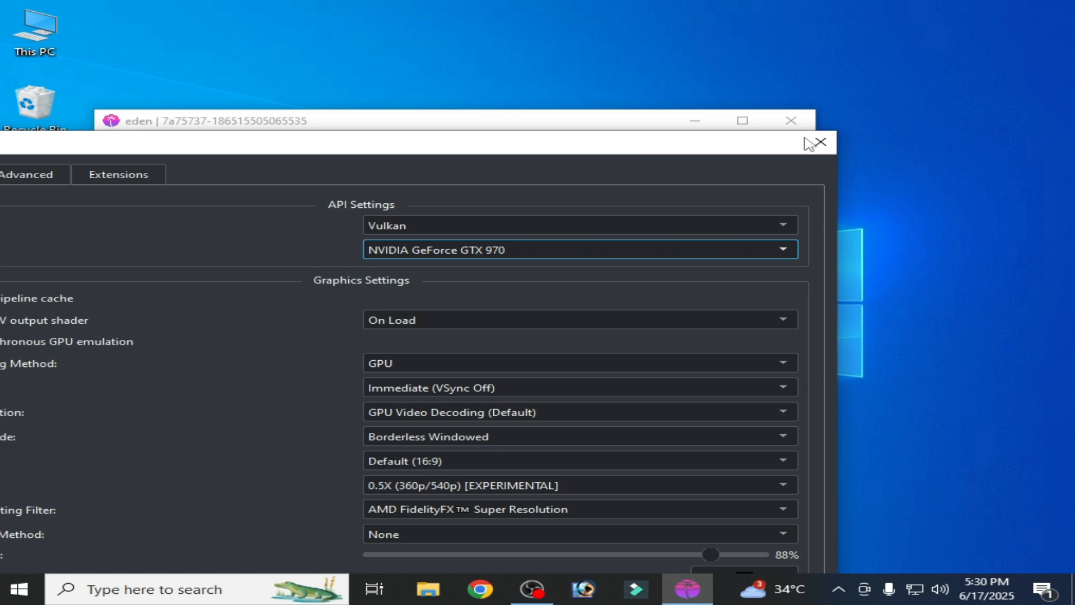
# Step: Close the configuration and relaunch Eden from its desktop shortcut
pyautogui.click(815, 143)
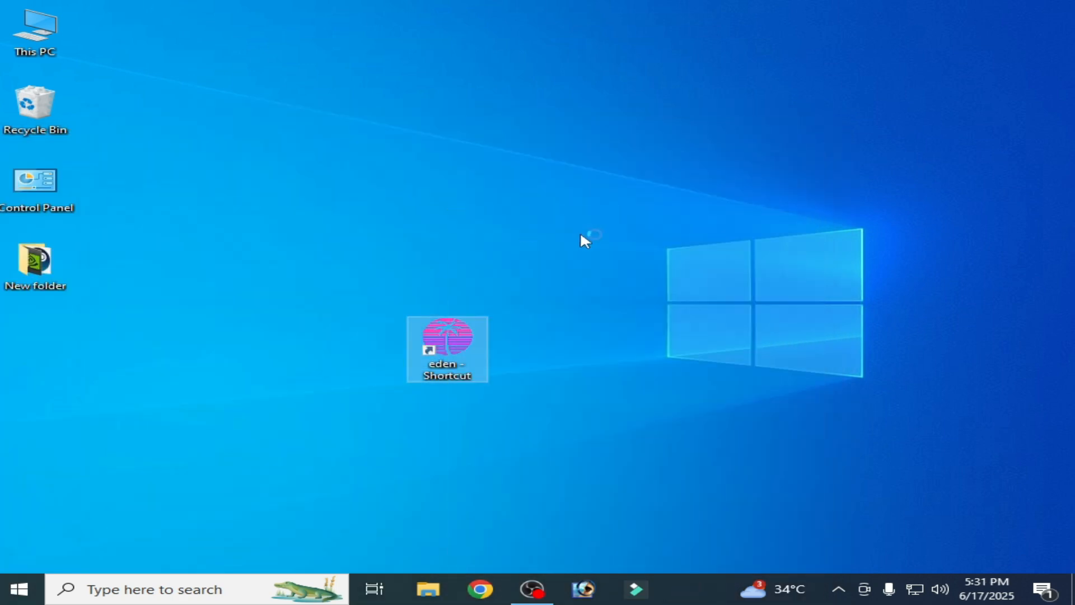
pyautogui.doubleClick(446, 349)
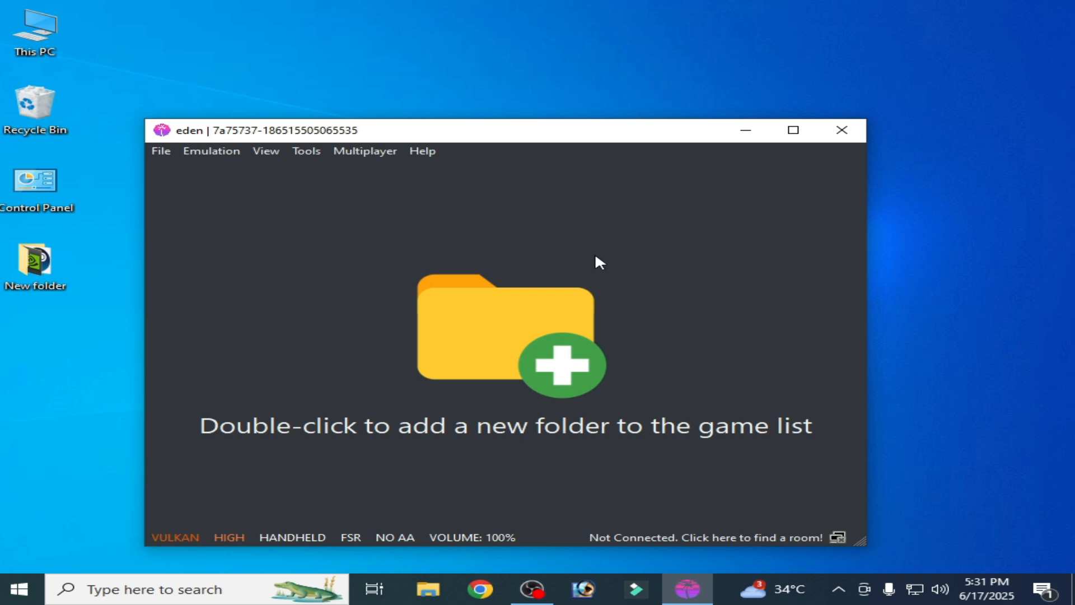
pyautogui.moveTo(304, 259)
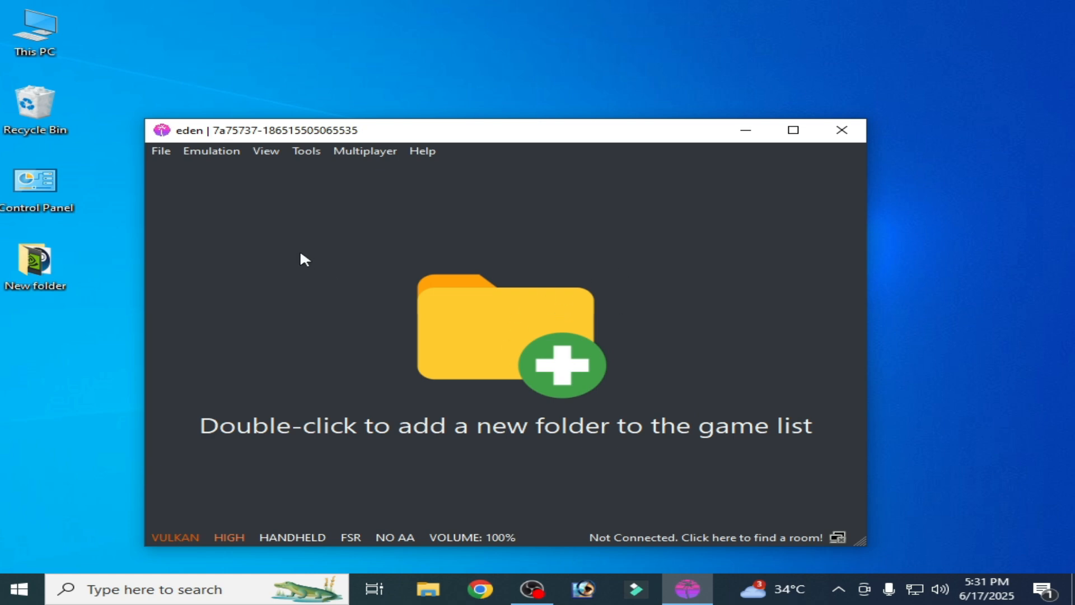
pyautogui.moveTo(295, 289)
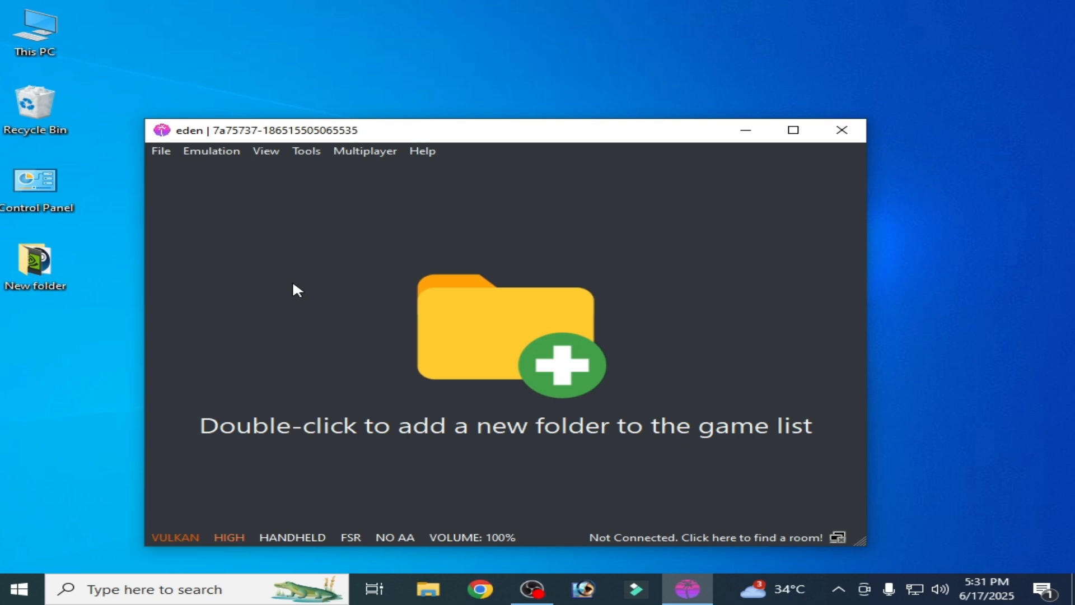
pyautogui.moveTo(211, 150)
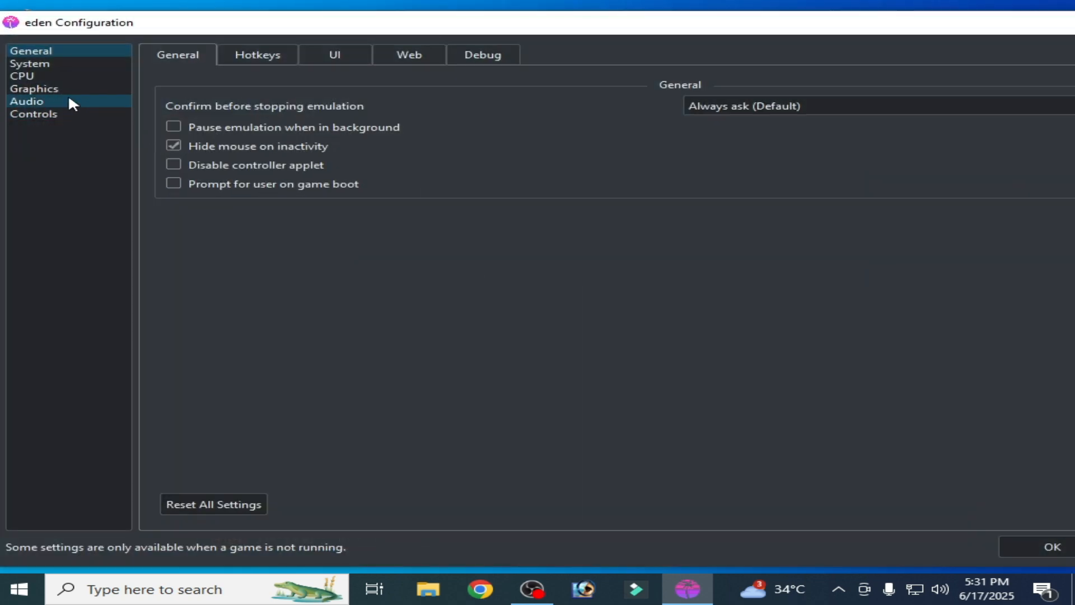
# Step: In Graphics, switch the API to OpenGL, try VSync On, then leave VSync Mode Off
pyautogui.click(34, 88)
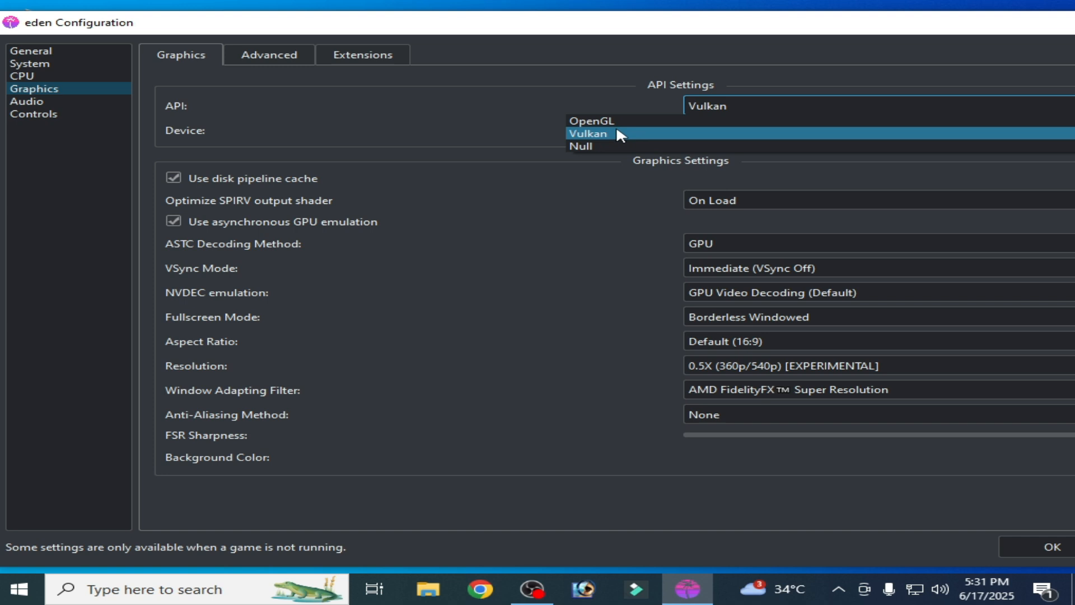
pyautogui.click(591, 121)
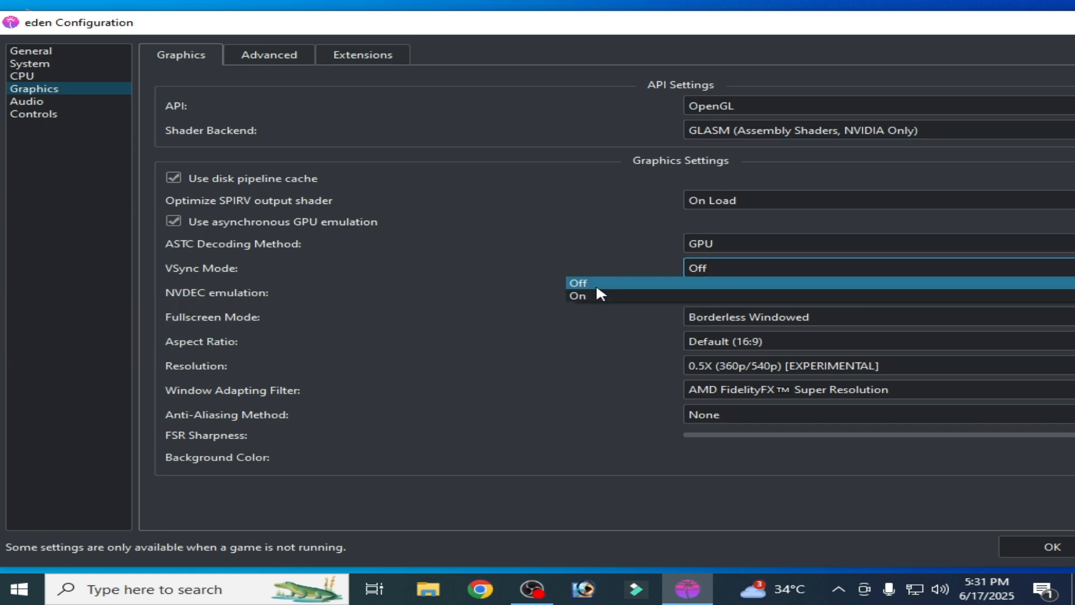
pyautogui.click(577, 282)
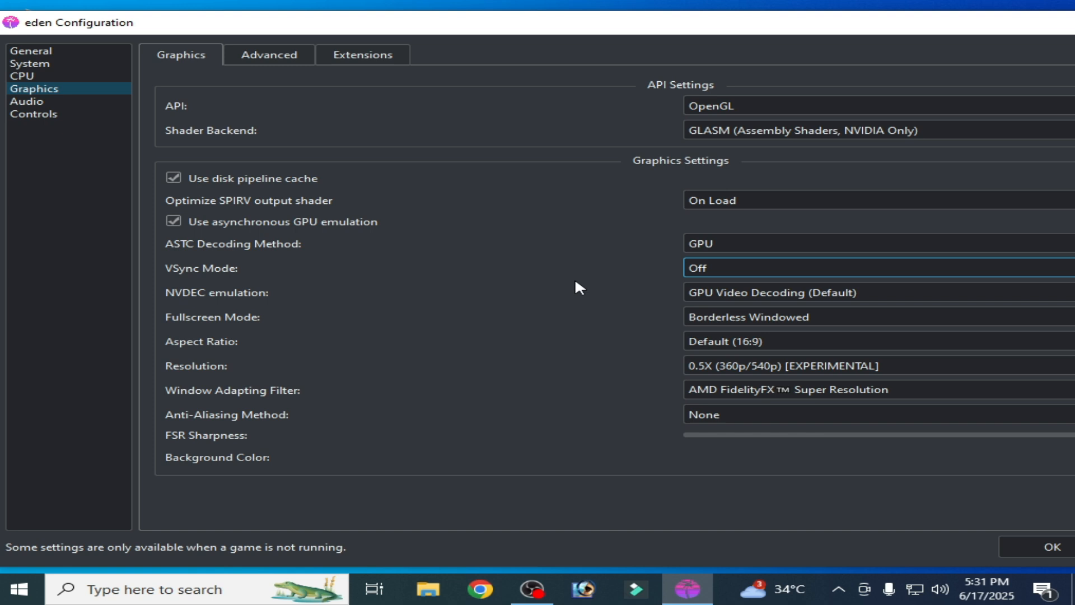
pyautogui.moveTo(556, 334)
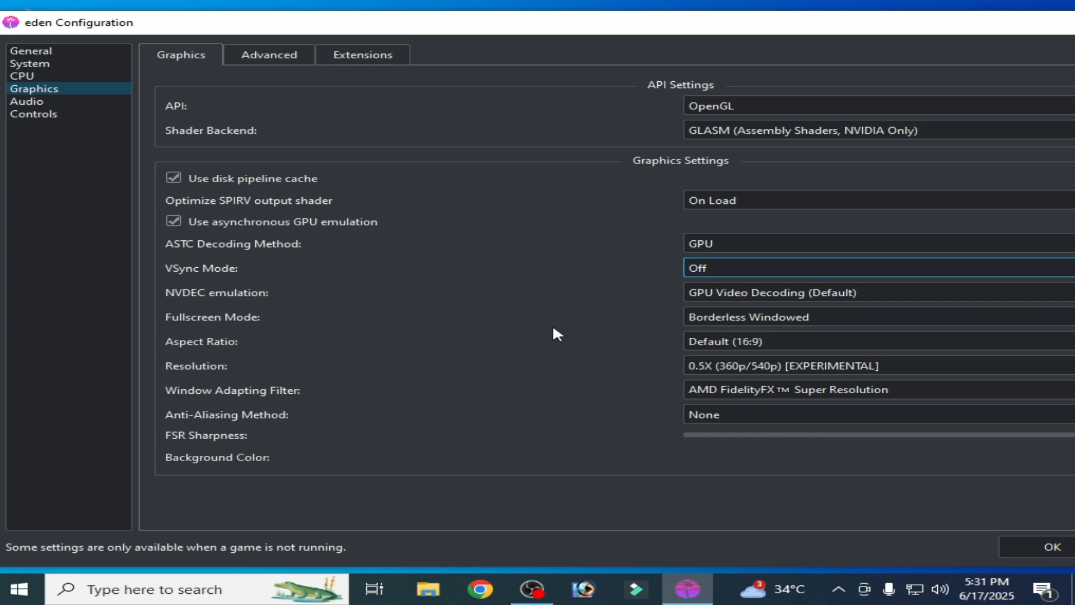
pyautogui.moveTo(581, 299)
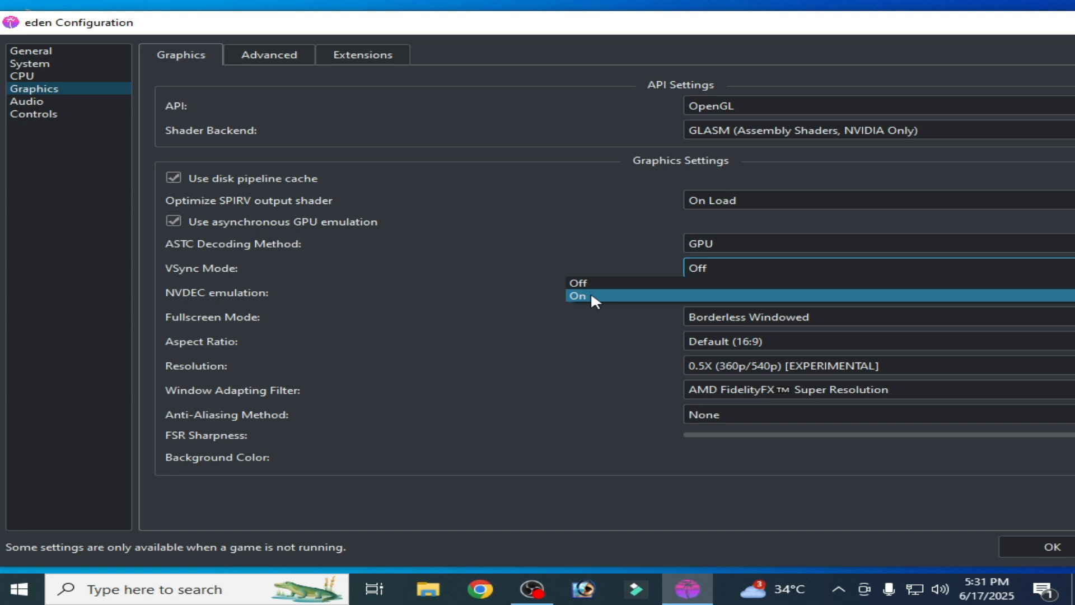
pyautogui.click(578, 296)
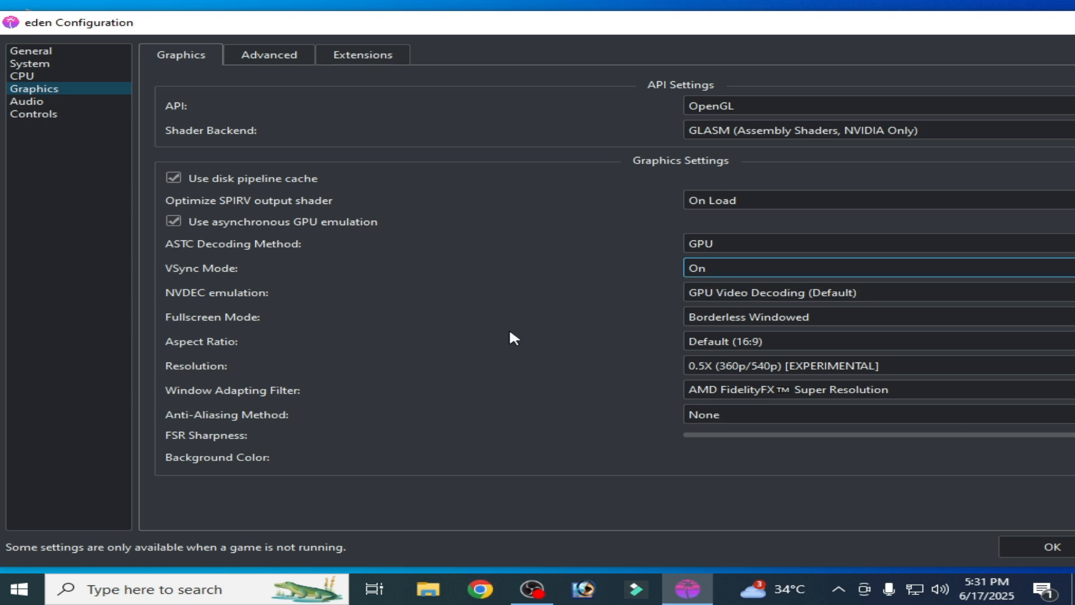
pyautogui.click(877, 268)
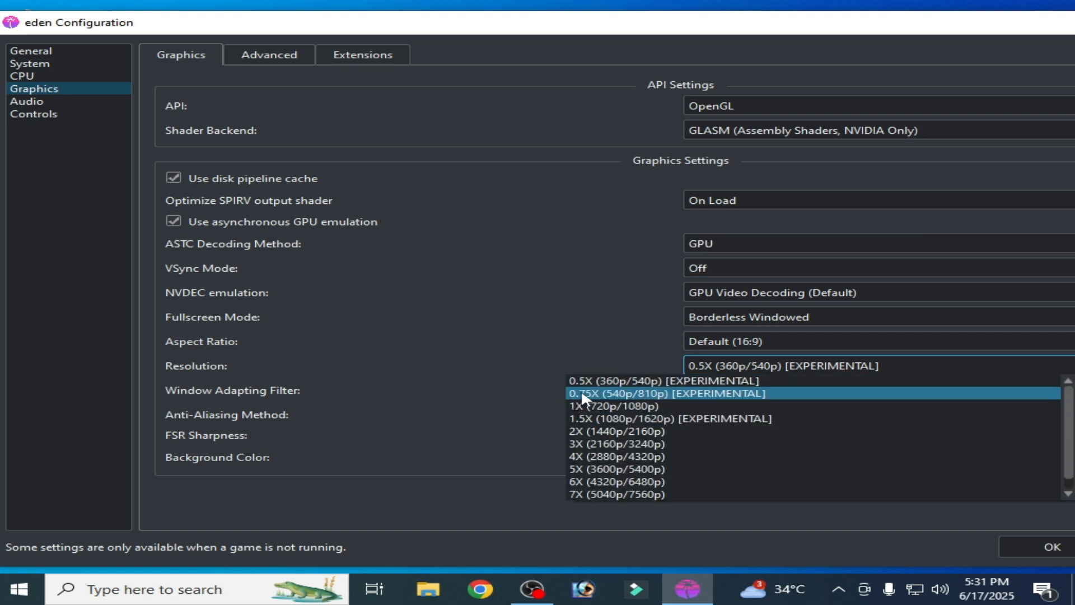
# Step: Set resolution to 0.75X (540p/810p), anti-aliasing to FXAA, keeping asynchronous GPU emulation on
pyautogui.click(620, 406)
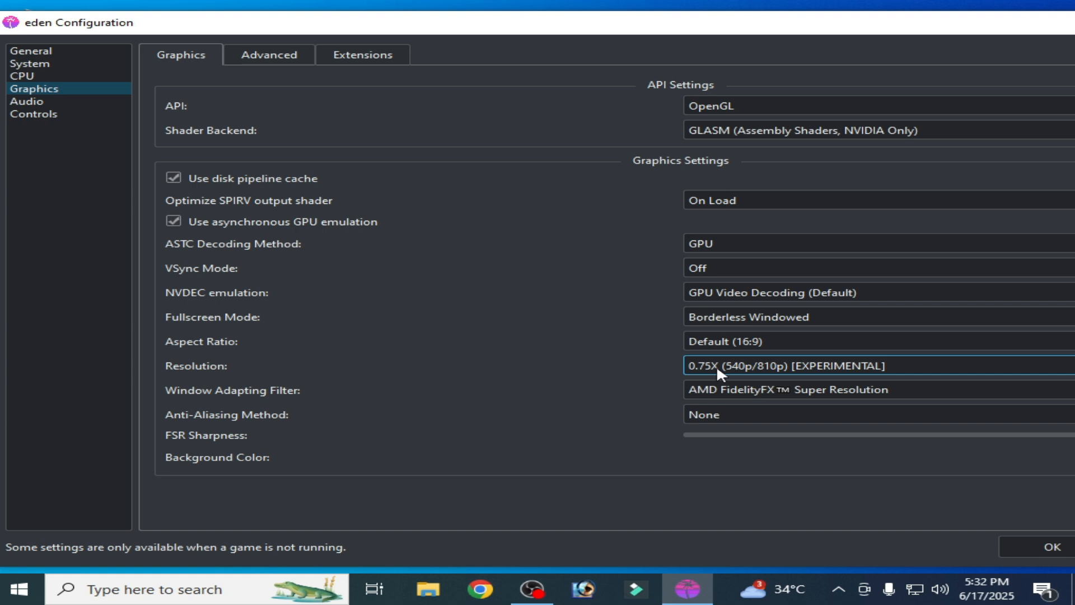
pyautogui.click(789, 390)
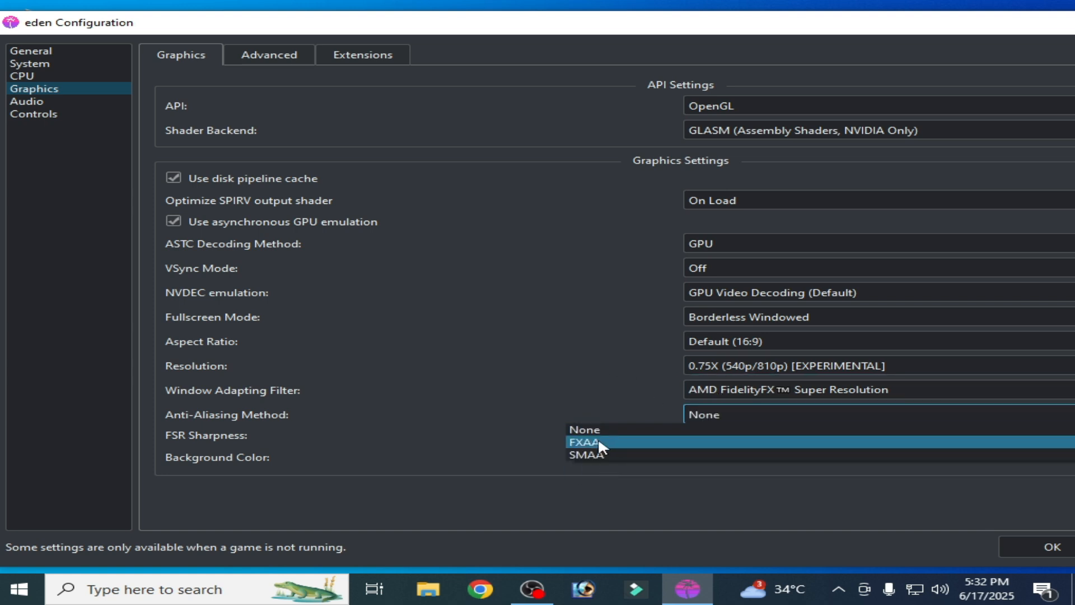
pyautogui.click(586, 442)
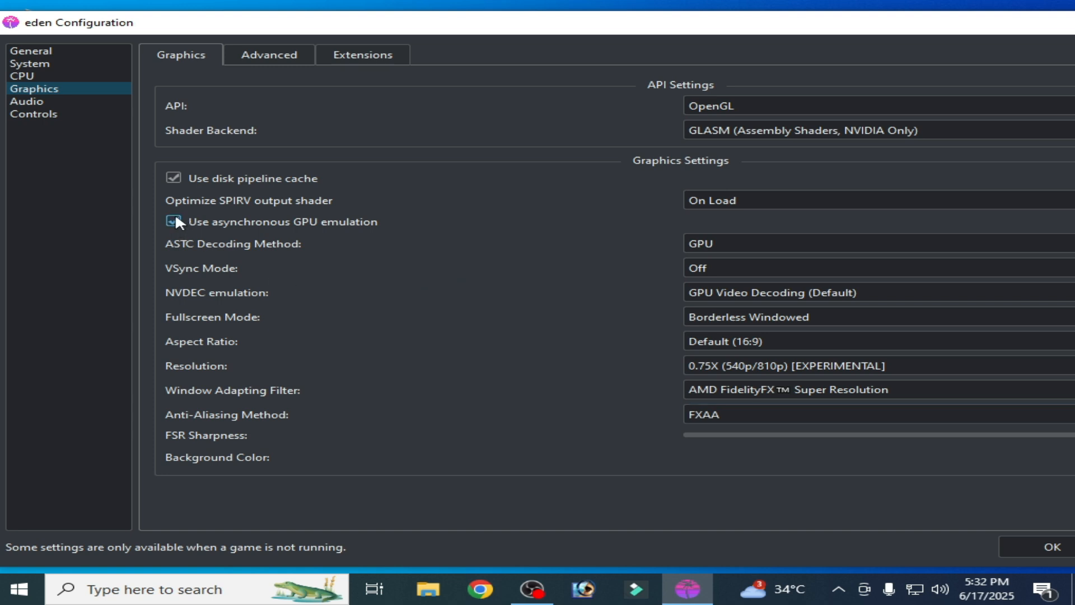
pyautogui.click(174, 222)
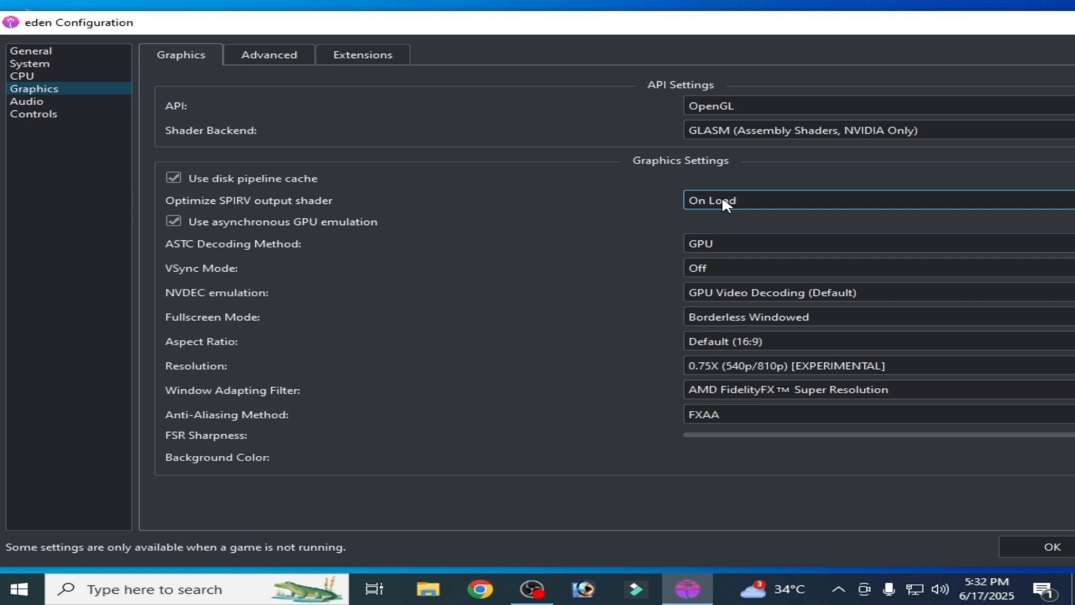
pyautogui.click(268, 55)
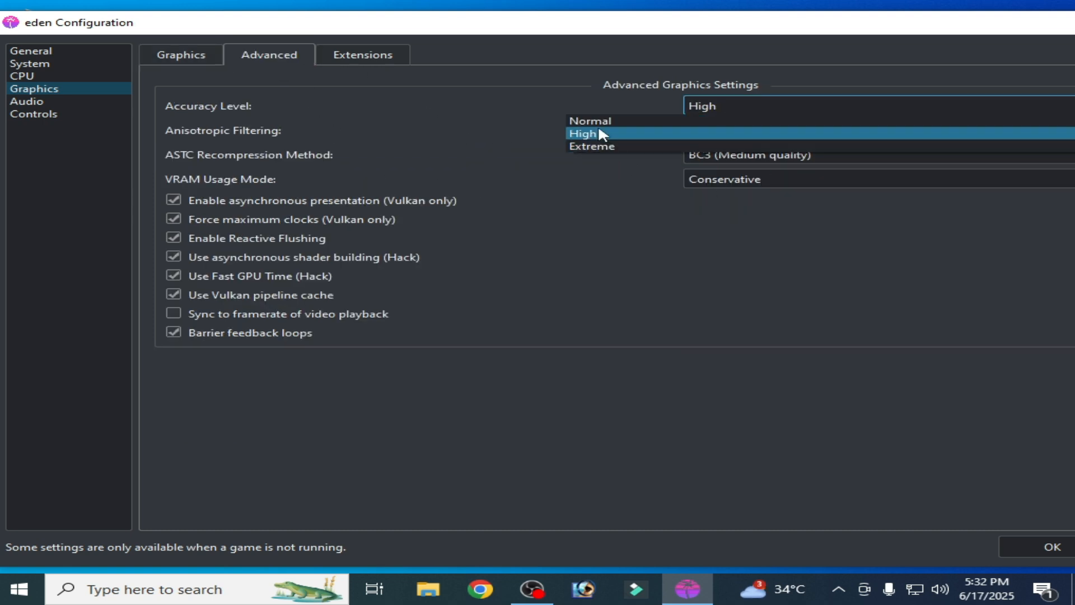
# Step: Set Accuracy Level to Extreme, keep BC3 recompression, disable async presentation and forced maximum clocks
pyautogui.click(590, 146)
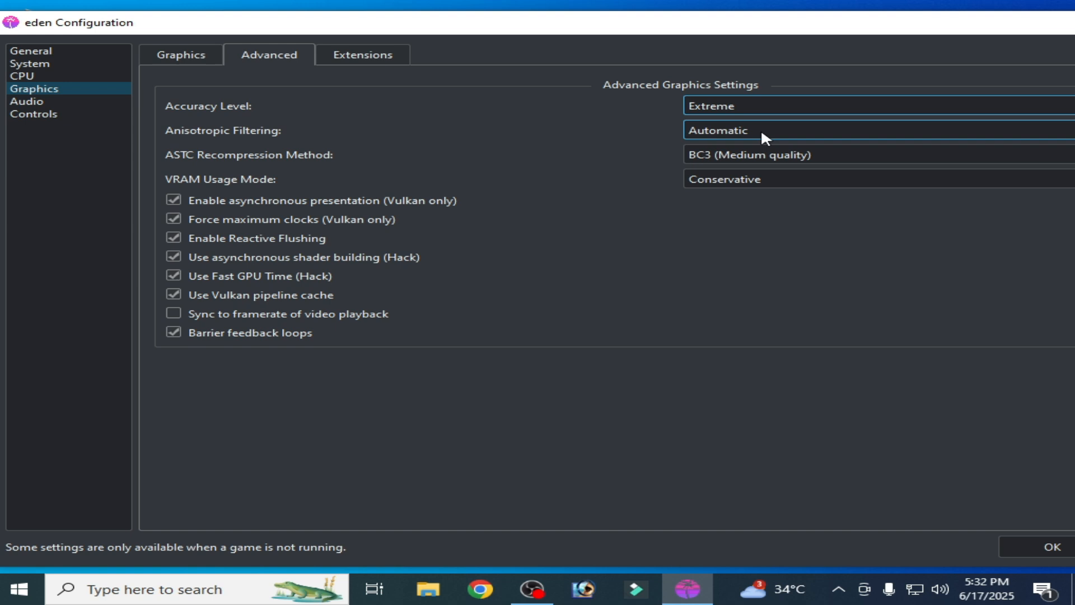
pyautogui.click(755, 154)
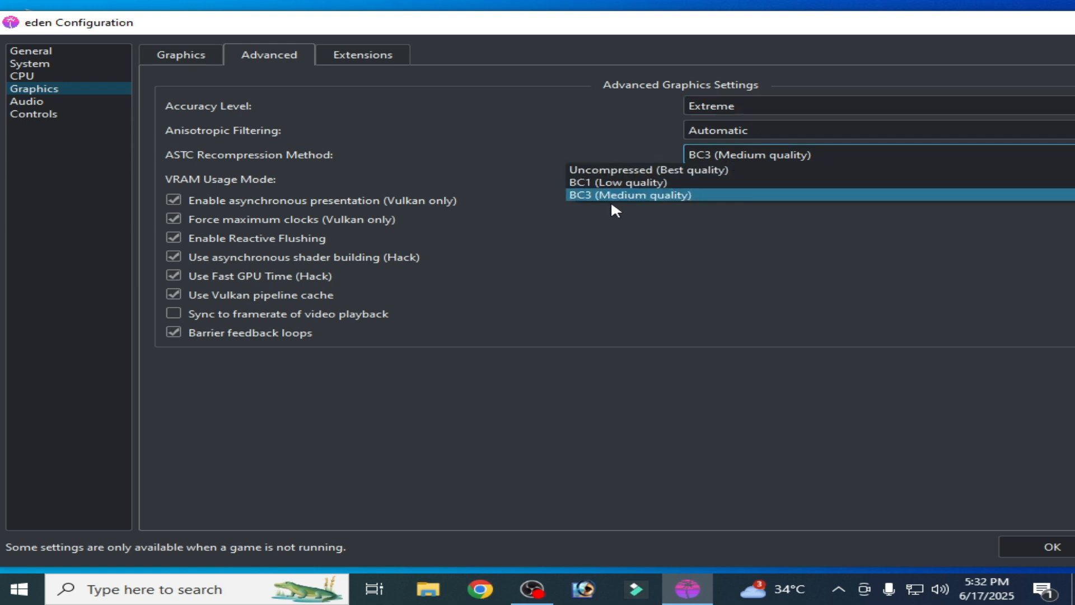
pyautogui.click(629, 194)
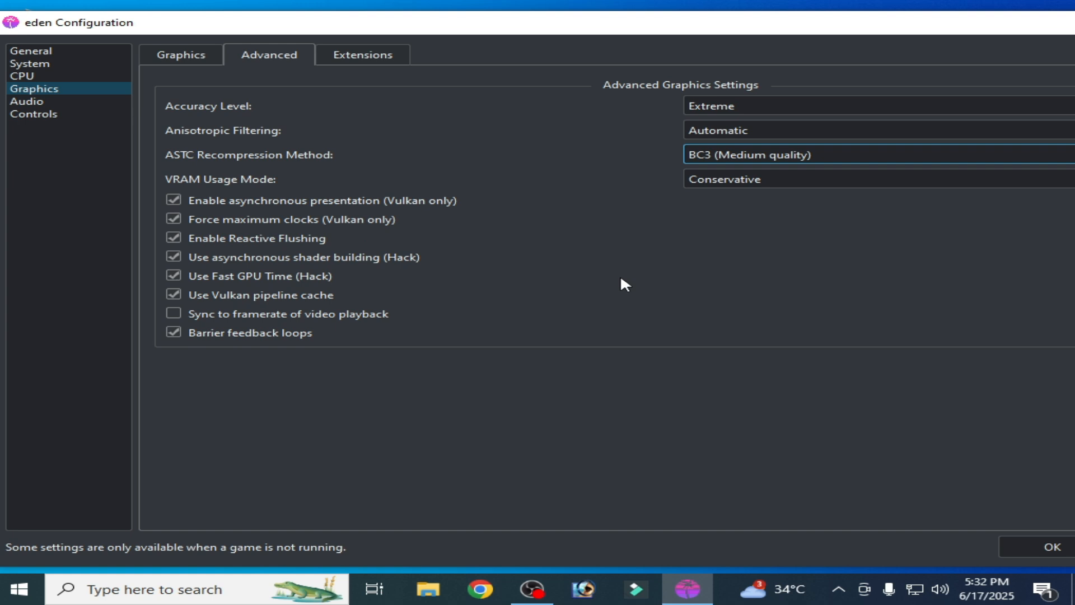
pyautogui.click(173, 200)
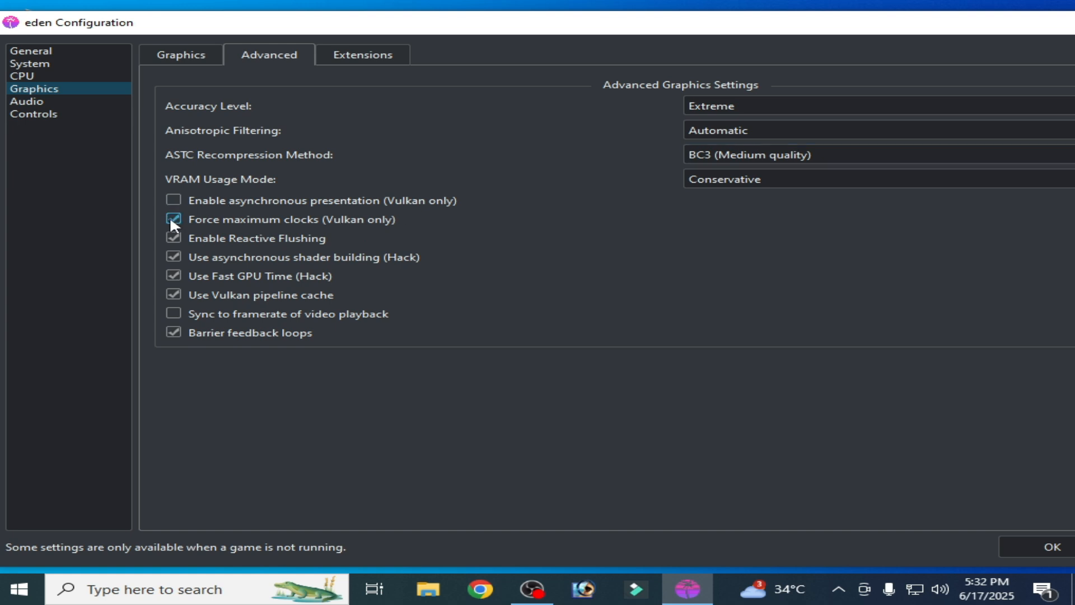
pyautogui.click(173, 220)
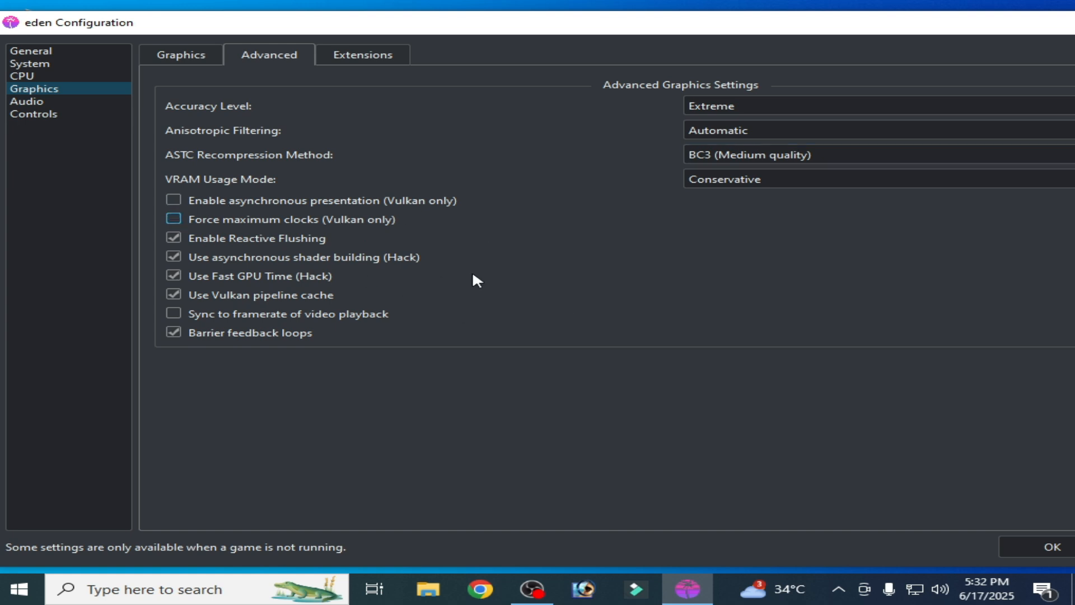
pyautogui.moveTo(381, 233)
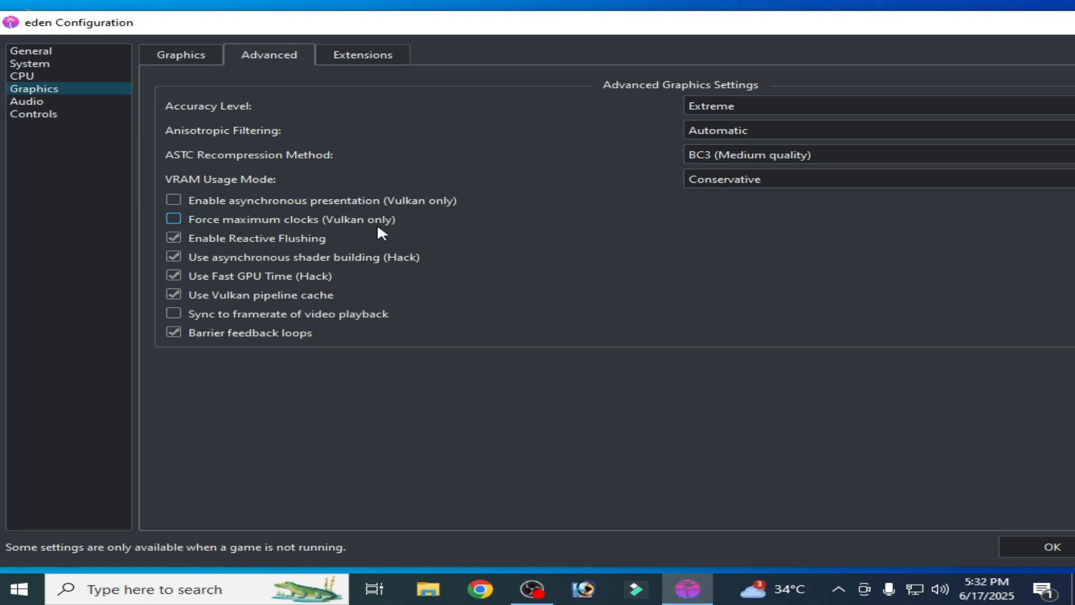
# Step: Switch the graphics API back to Vulkan and re-disable async presentation and forced maximum clocks
pyautogui.click(181, 55)
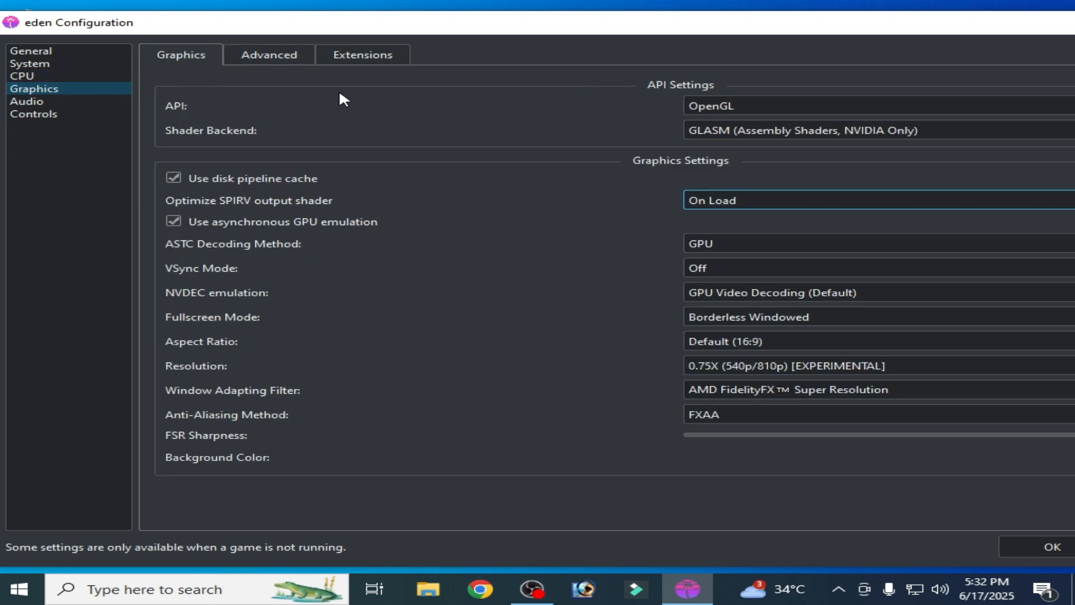
pyautogui.moveTo(323, 79)
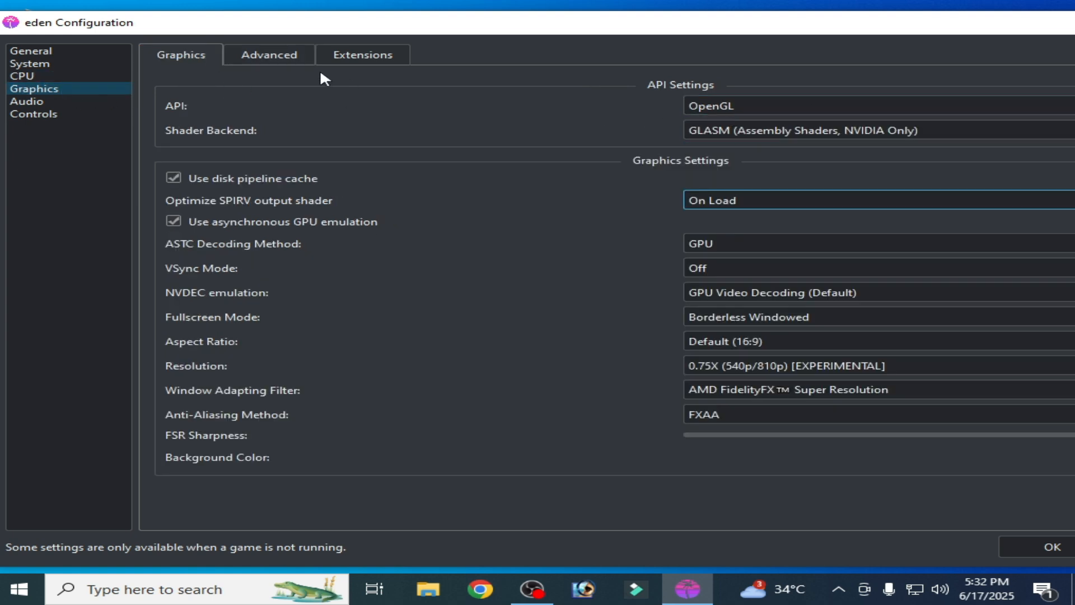
pyautogui.click(871, 106)
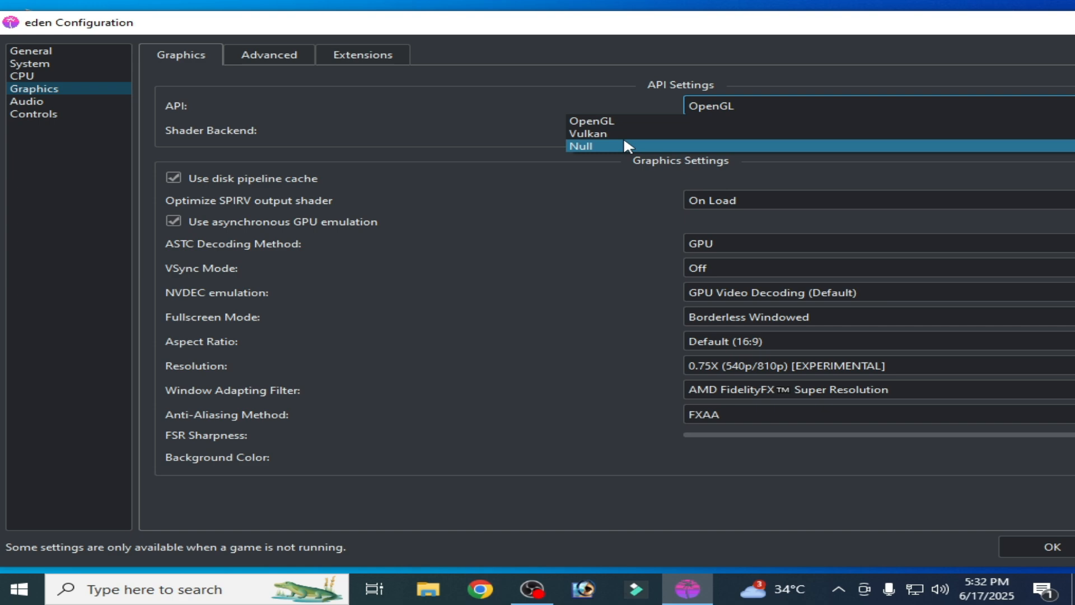
pyautogui.click(269, 54)
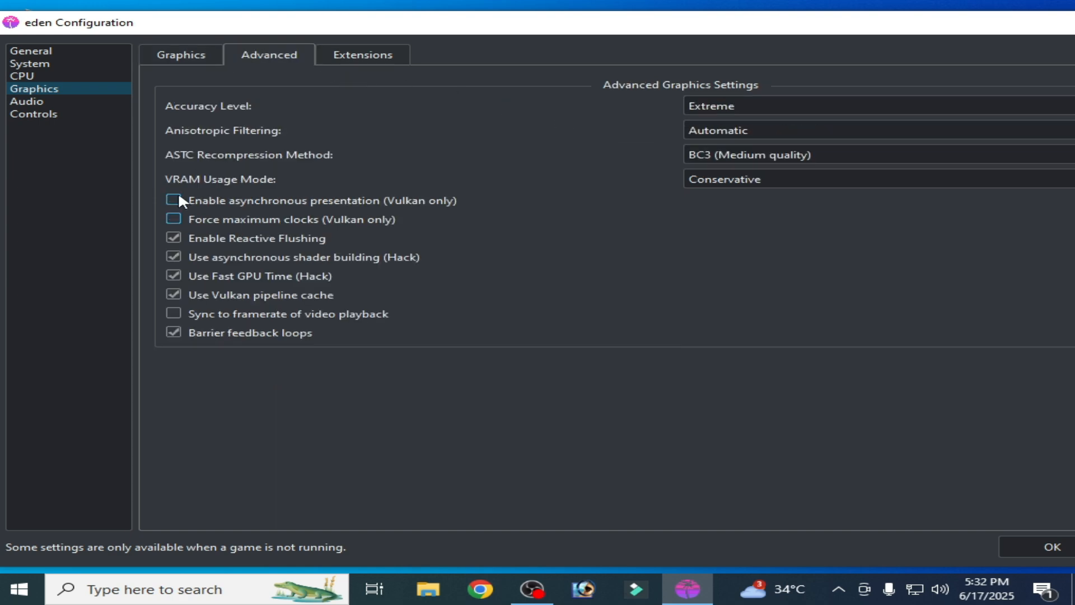
pyautogui.click(181, 54)
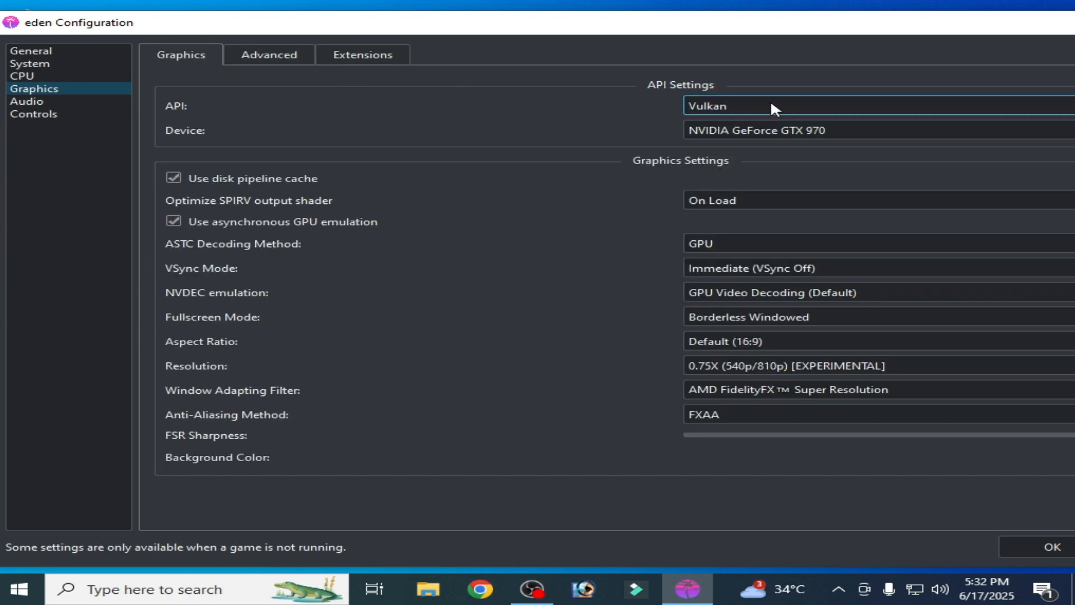
pyautogui.click(269, 55)
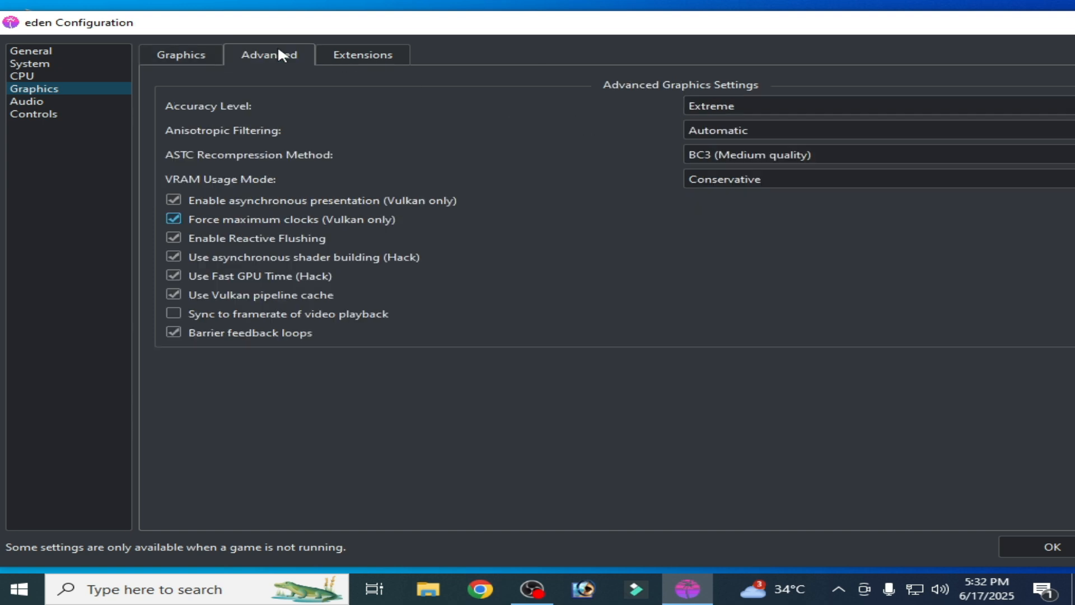
pyautogui.click(173, 201)
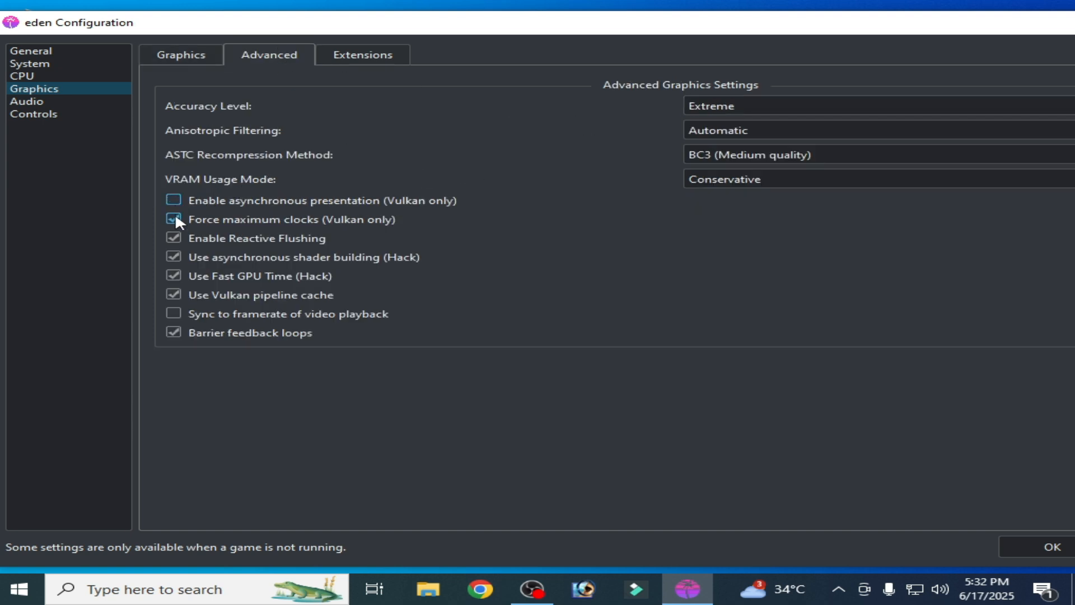
pyautogui.click(173, 219)
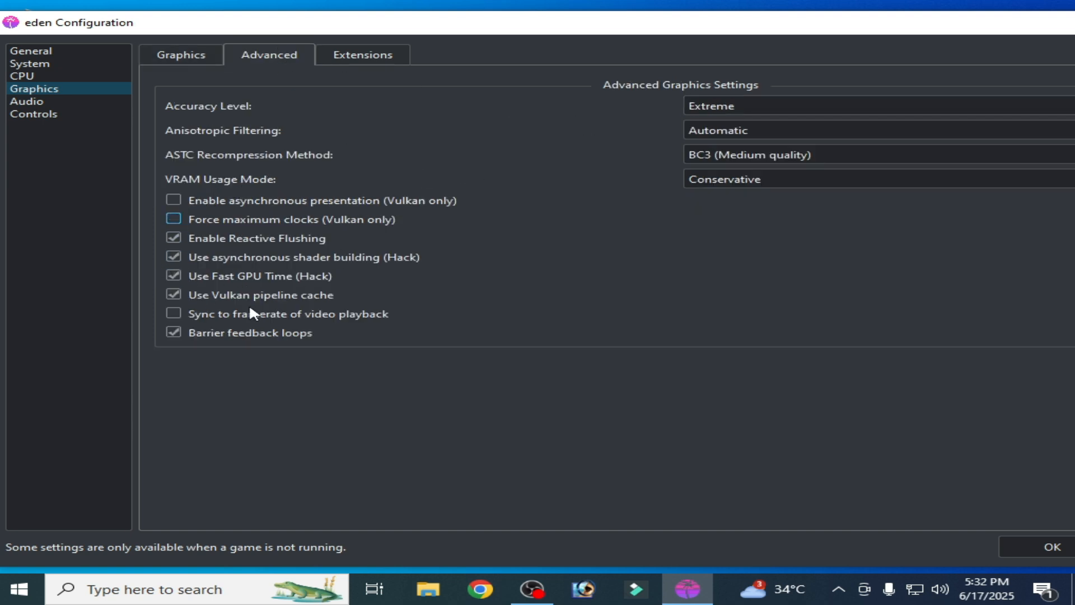
pyautogui.click(362, 55)
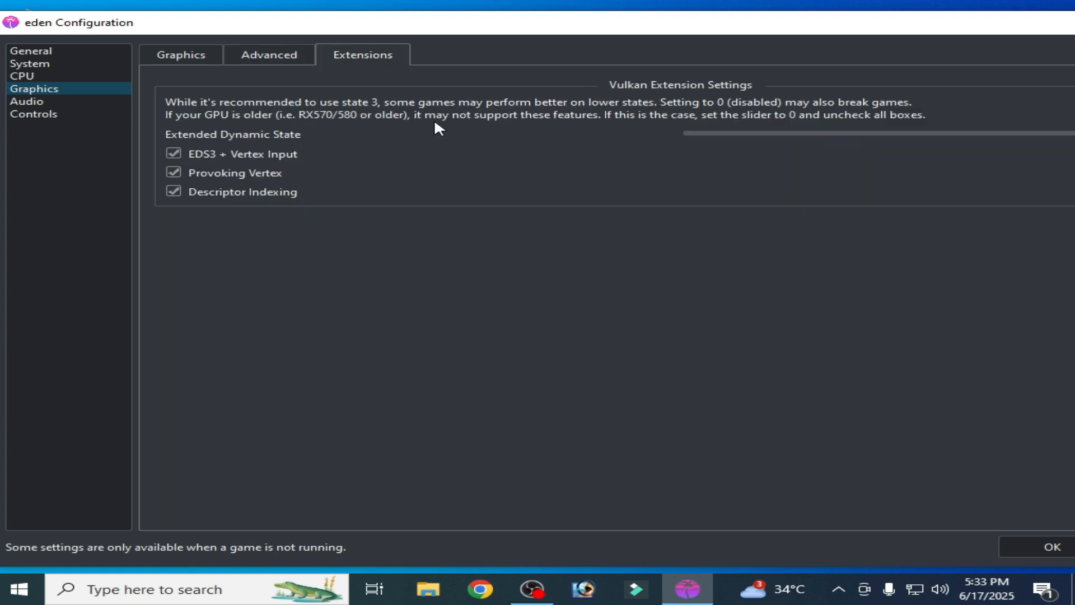
pyautogui.moveTo(60, 266)
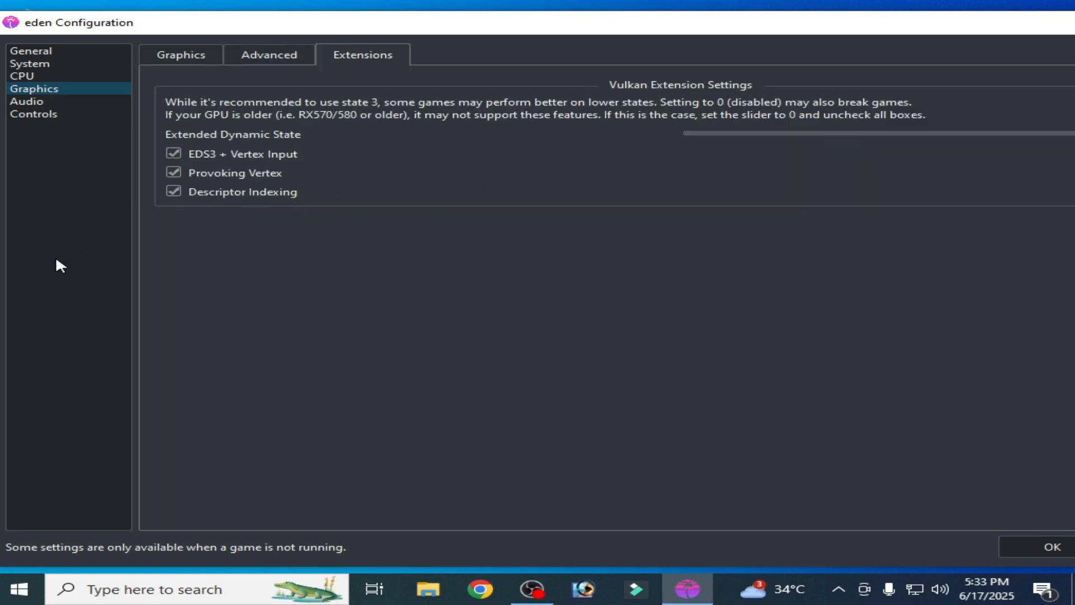
# Step: Show the Audio section of Eden's configuration
pyautogui.click(28, 101)
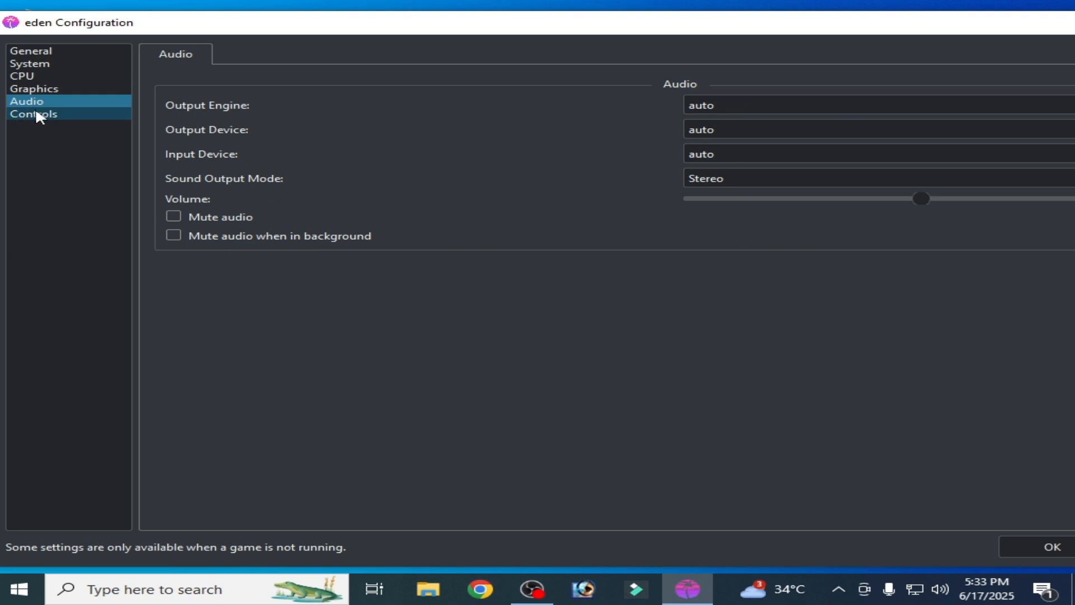
# Step: In Controls, toggle Console Mode Docked then Handheld, and save with OK
pyautogui.click(35, 114)
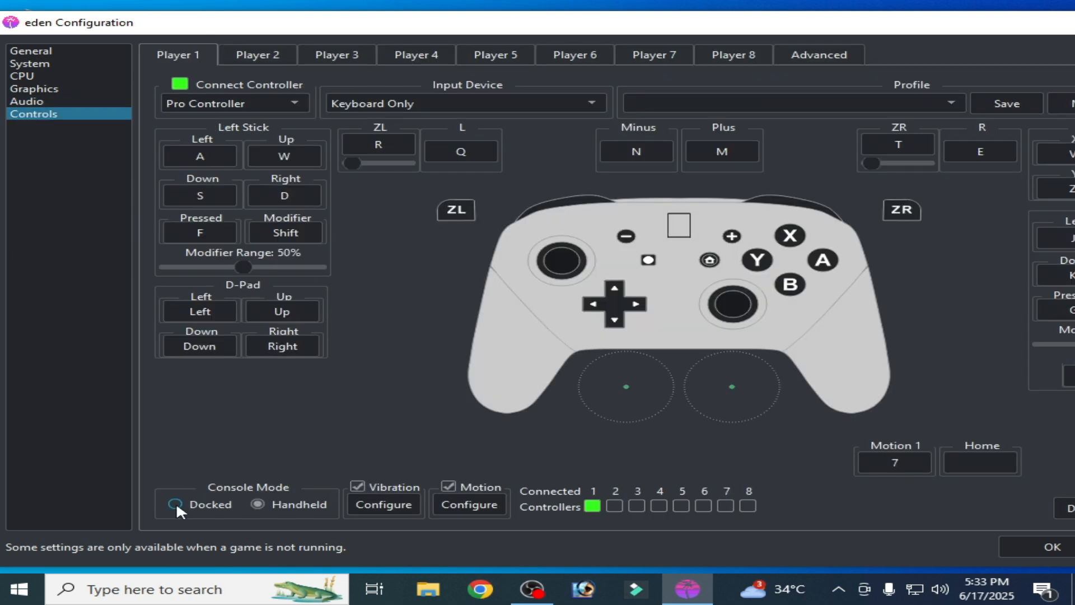
pyautogui.click(177, 504)
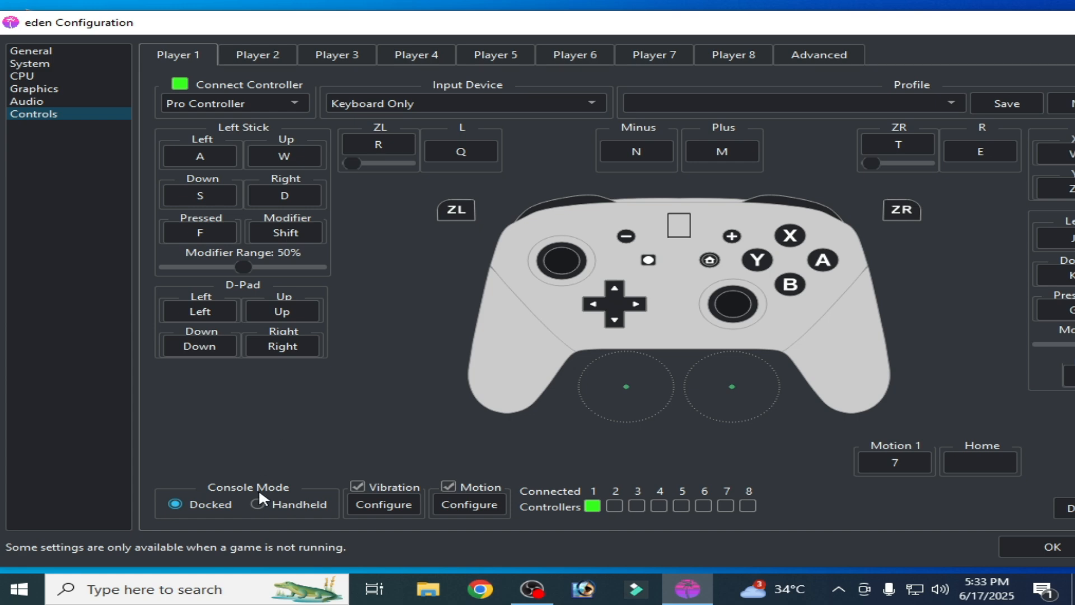
pyautogui.click(260, 503)
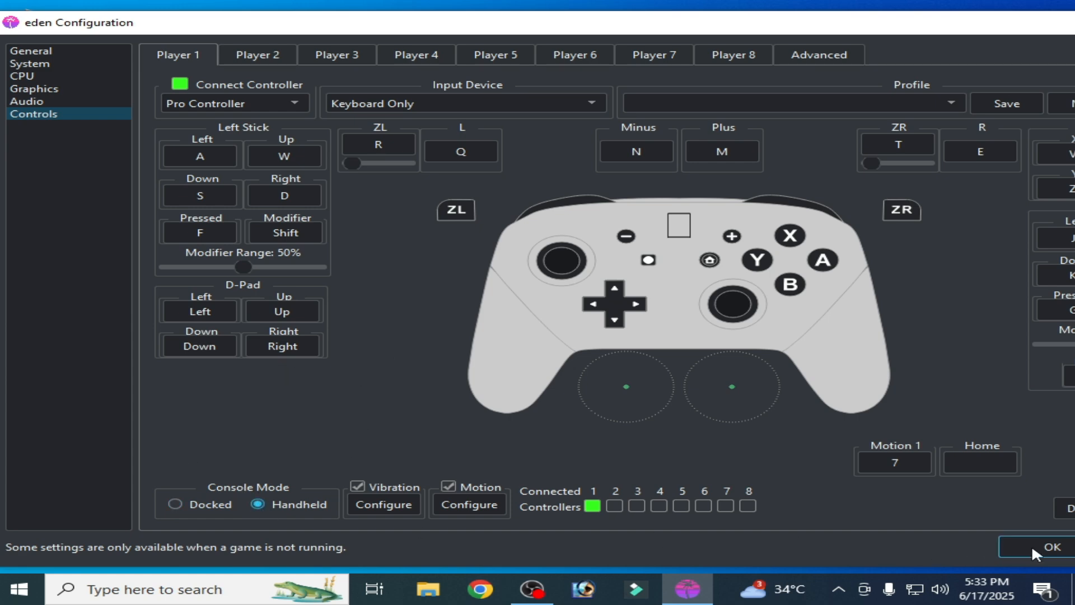
pyautogui.click(1036, 546)
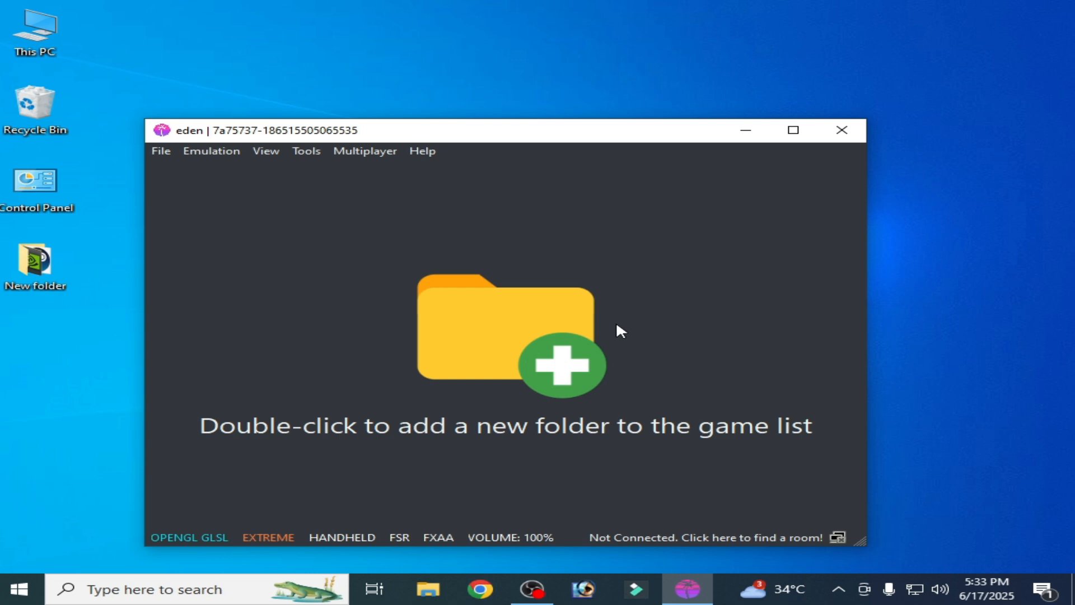
pyautogui.moveTo(444, 284)
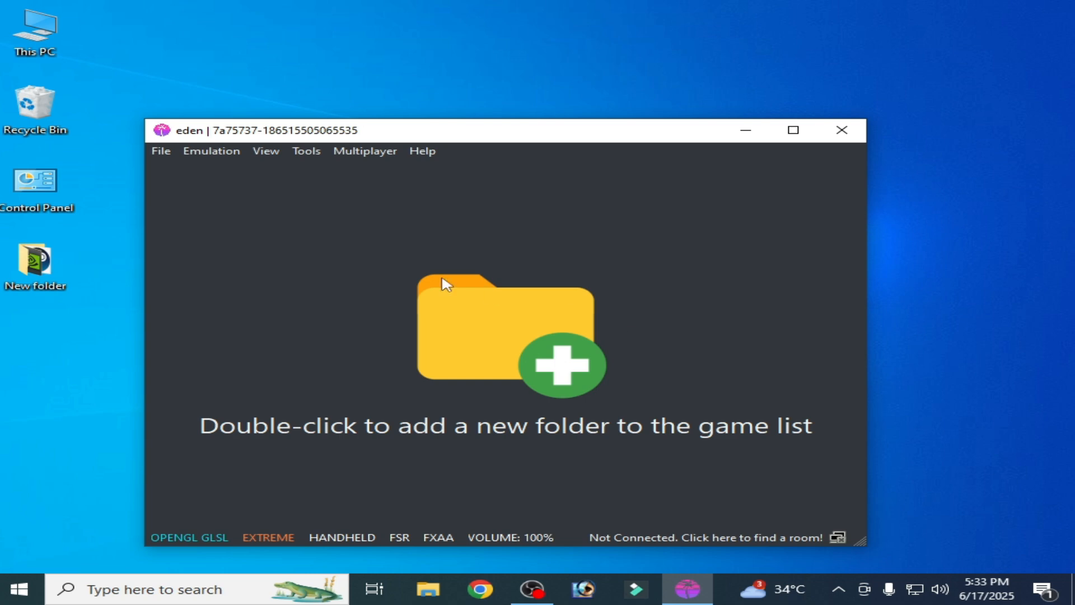
pyautogui.click(211, 150)
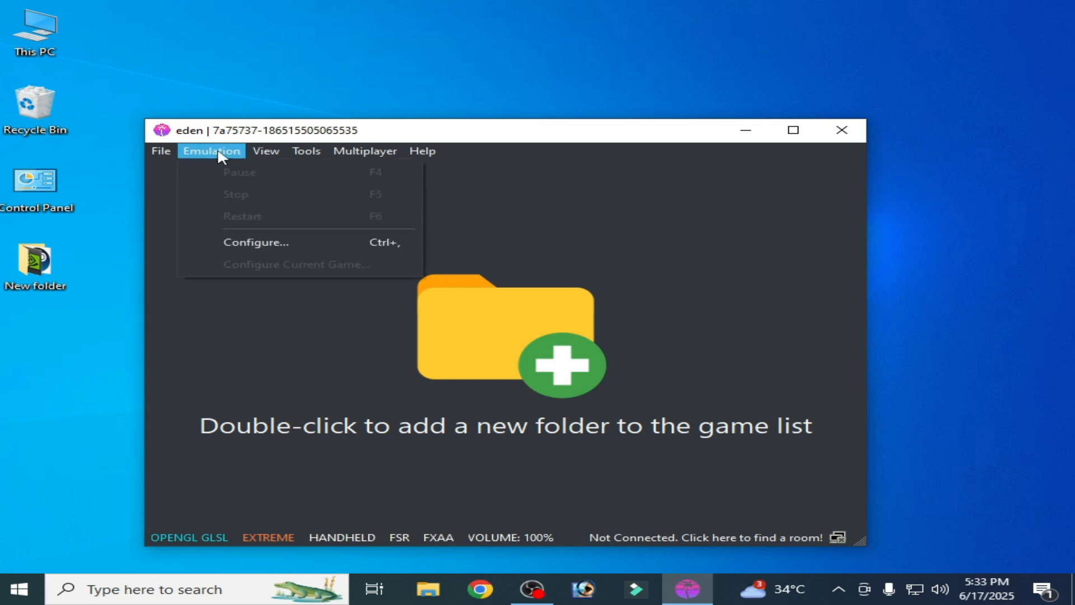
pyautogui.click(231, 199)
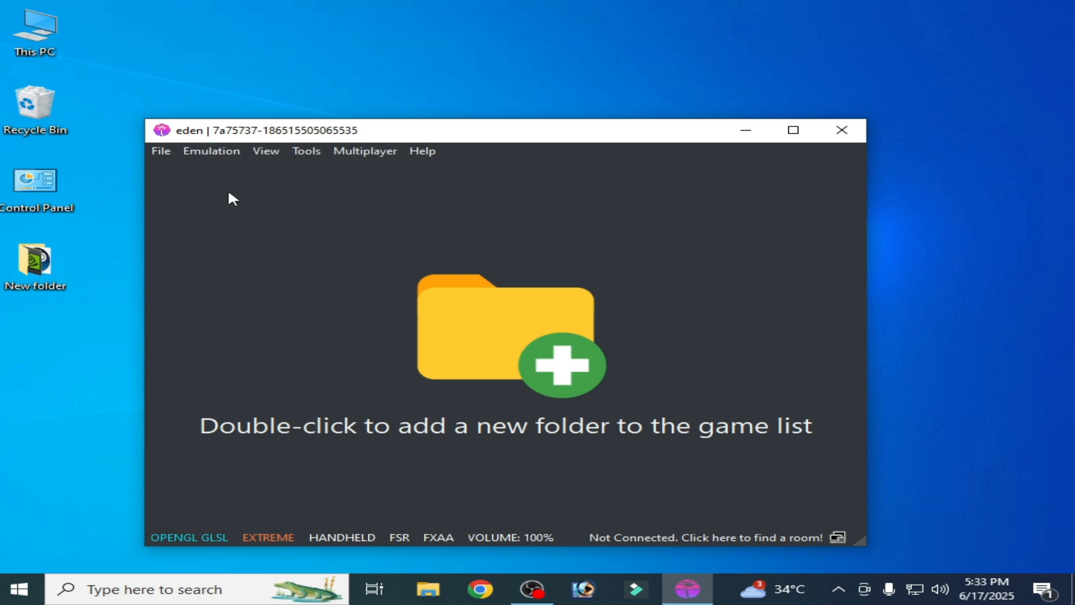
pyautogui.click(335, 537)
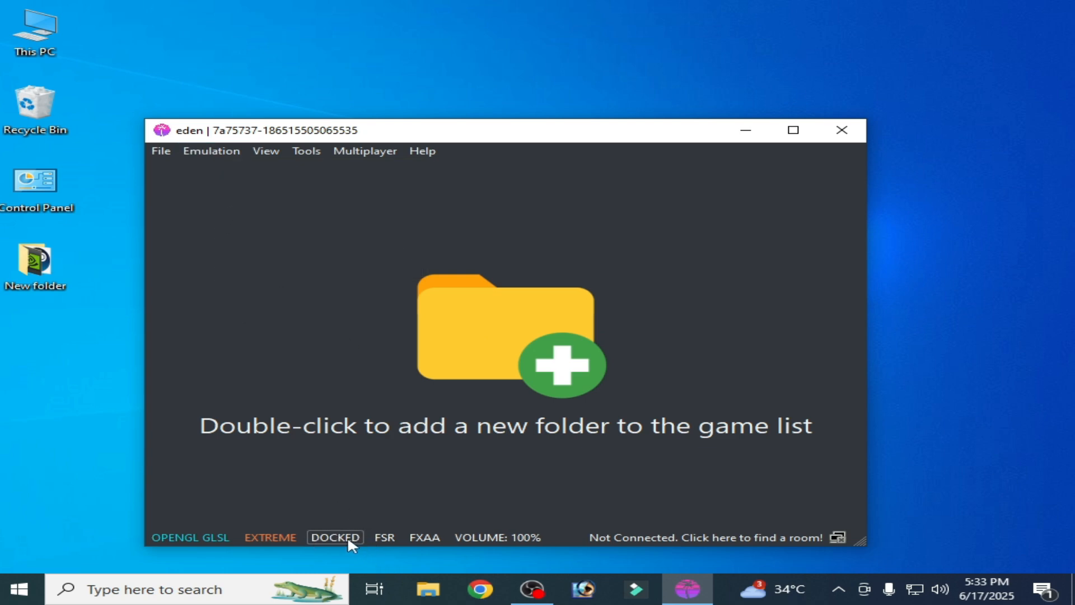
pyautogui.moveTo(330, 543)
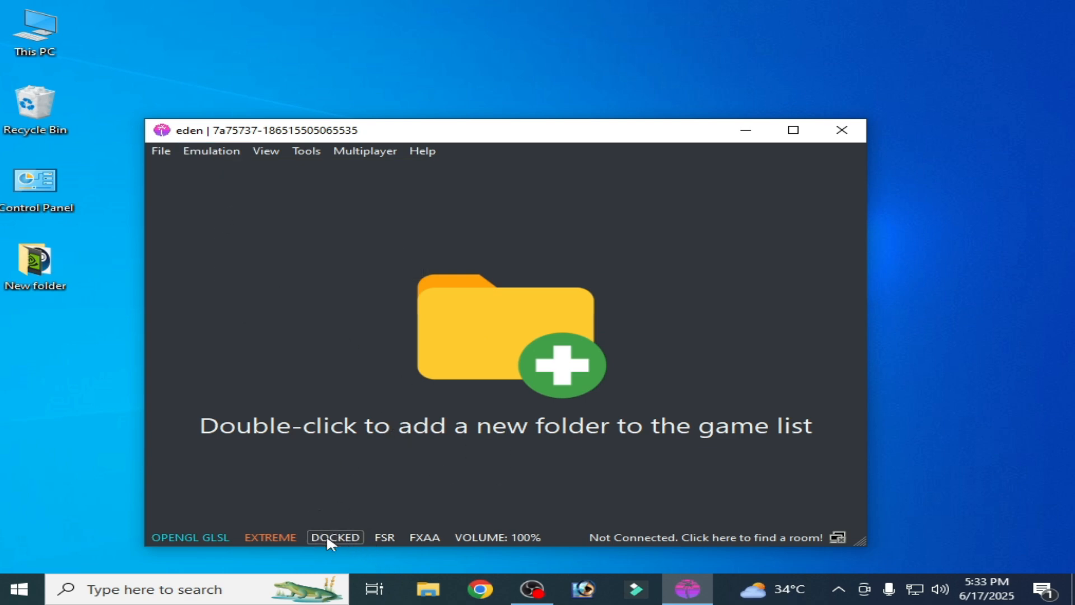
pyautogui.click(335, 537)
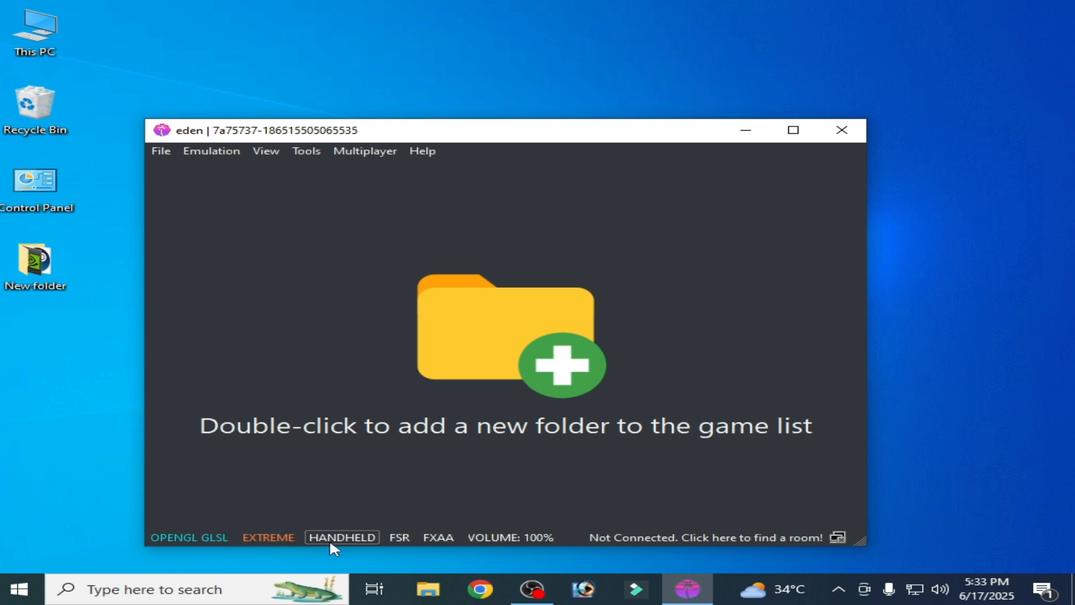
pyautogui.click(341, 537)
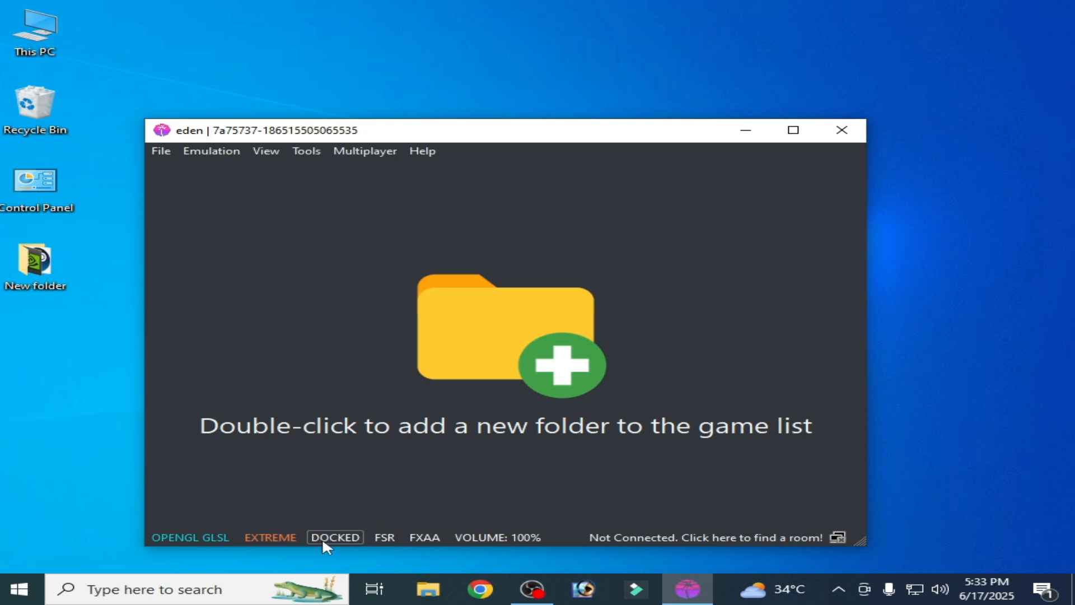
pyautogui.click(335, 536)
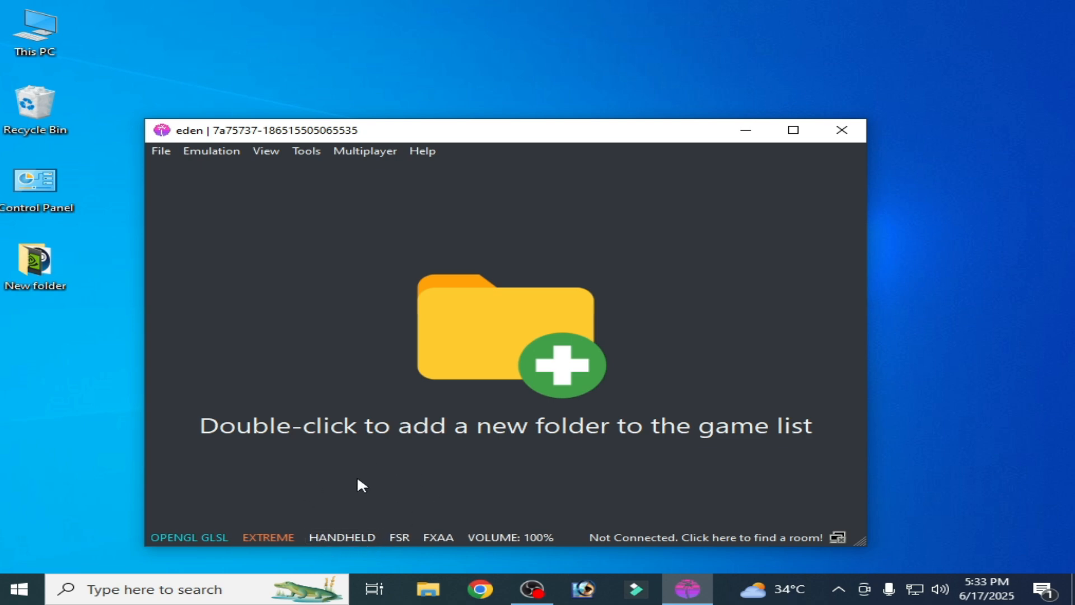
pyautogui.moveTo(499, 348)
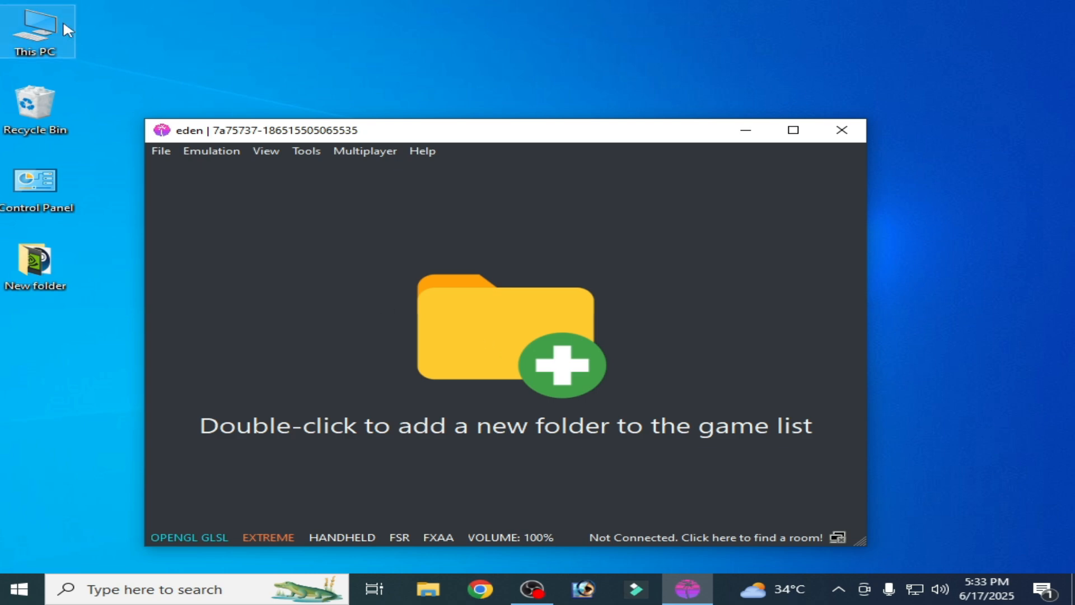
pyautogui.moveTo(183, 196)
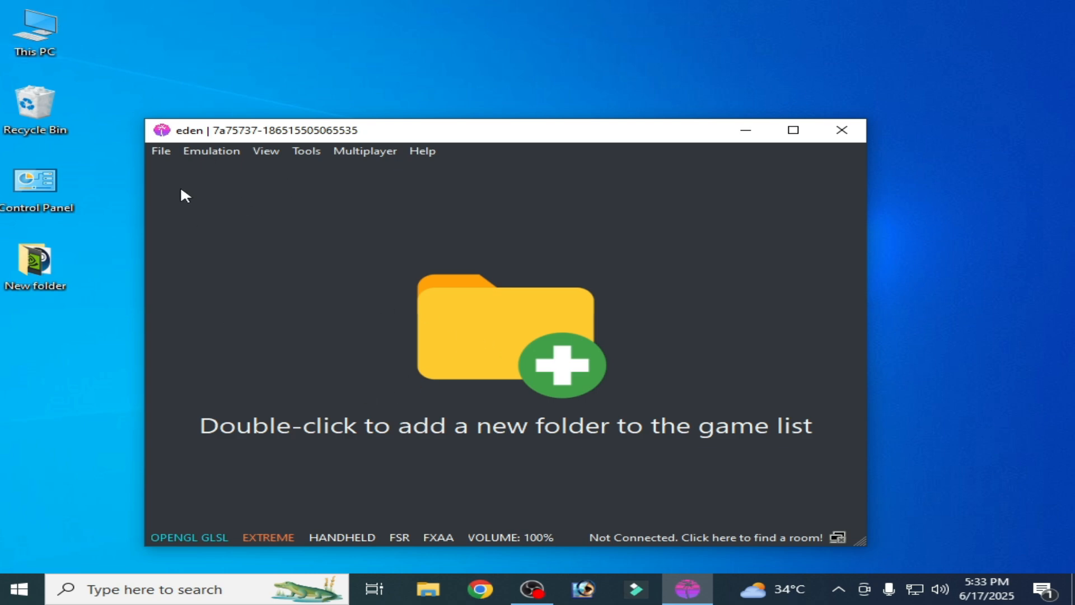
# Step: Browse Eden's data folder and look inside its shader cache folder
pyautogui.click(161, 150)
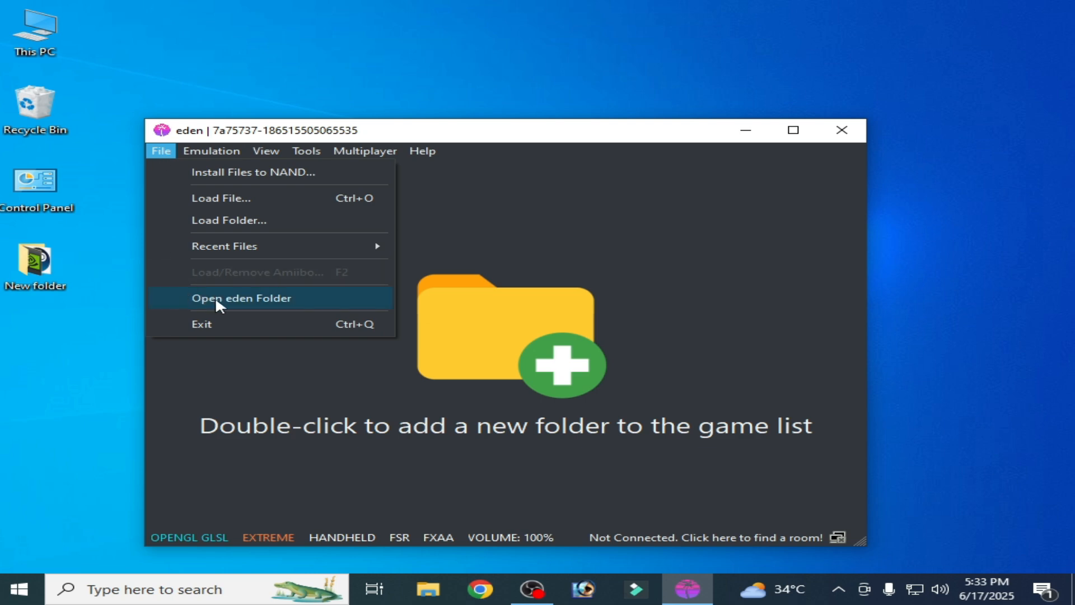
pyautogui.click(241, 298)
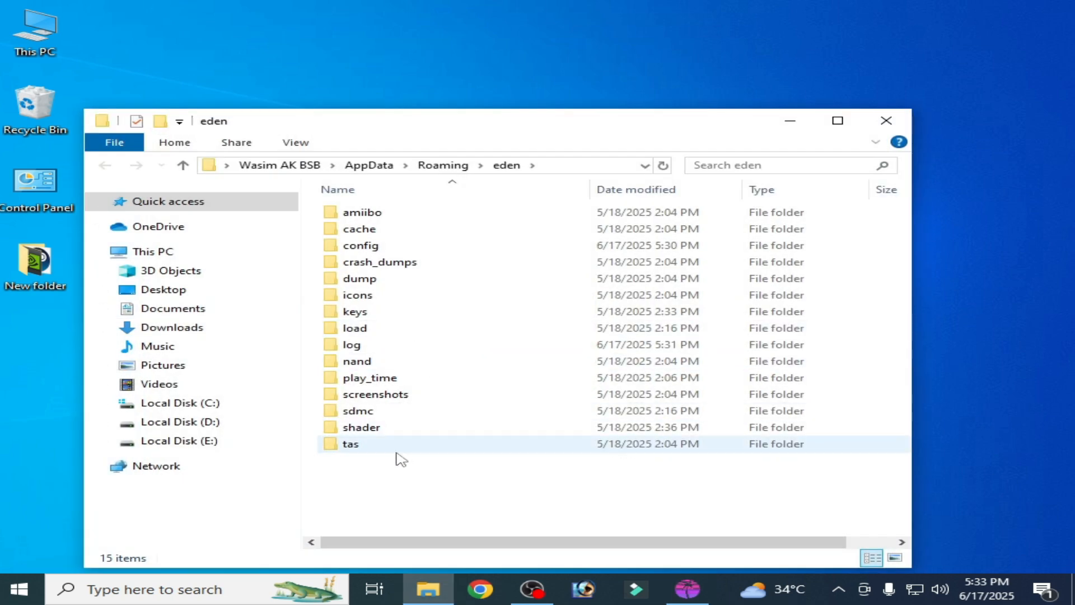
pyautogui.doubleClick(360, 427)
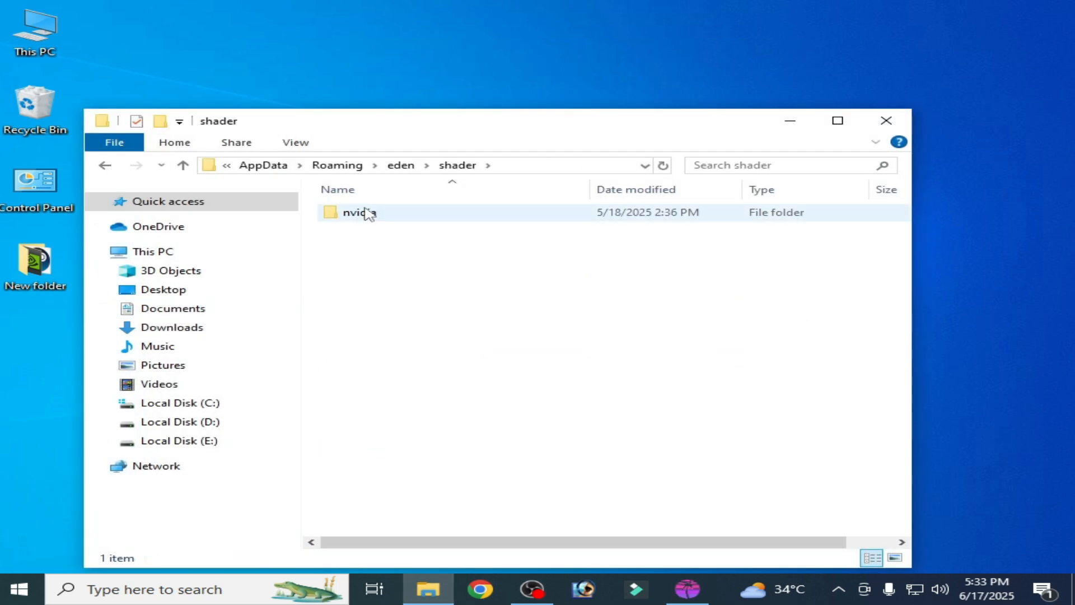
pyautogui.click(360, 212)
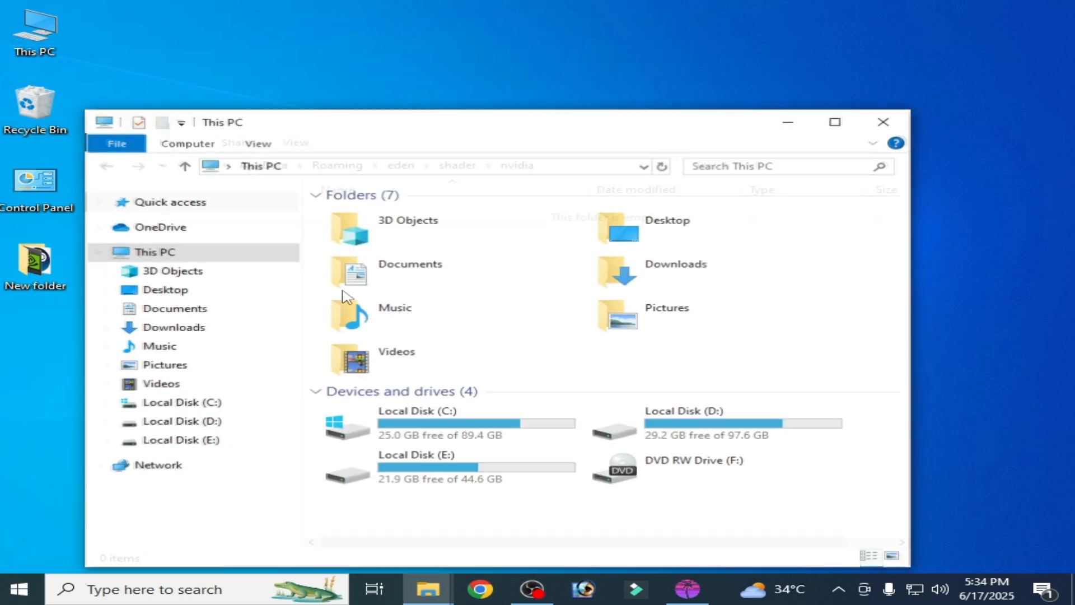
# Step: Move on to This PC and enter Local Disk (C:)
pyautogui.click(446, 424)
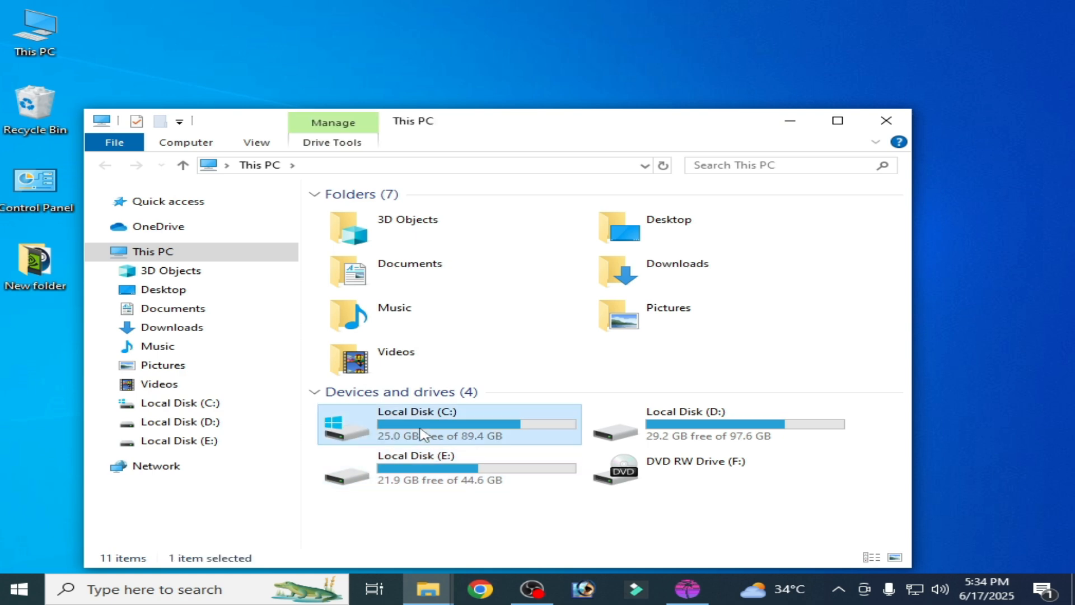
pyautogui.doubleClick(410, 423)
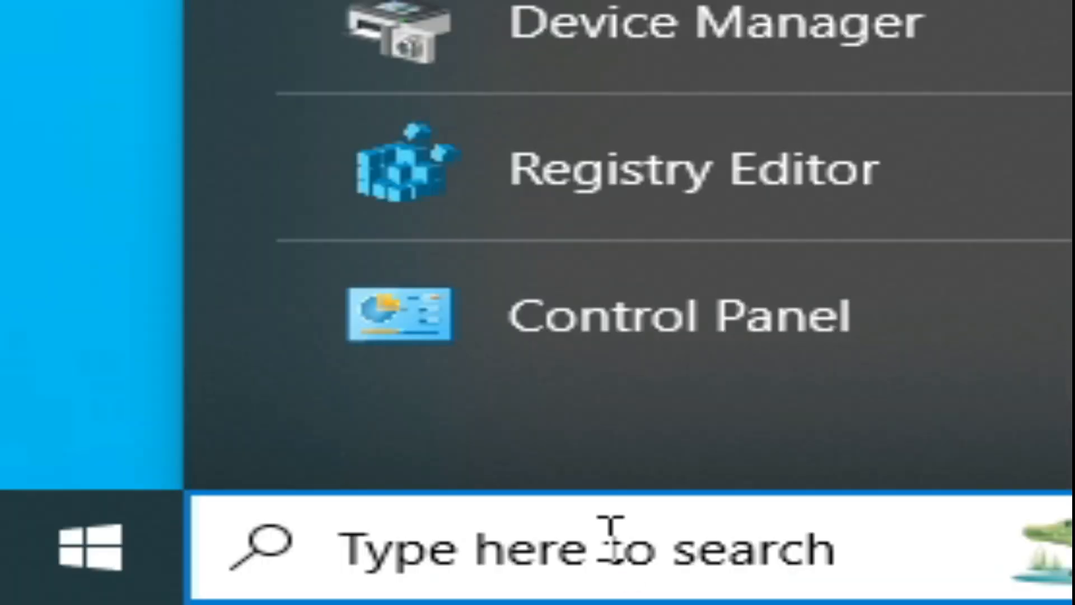
# Step: Reach the NVIDIA cache folder in local AppData via Run %localappdata%
pyautogui.write('ruh')
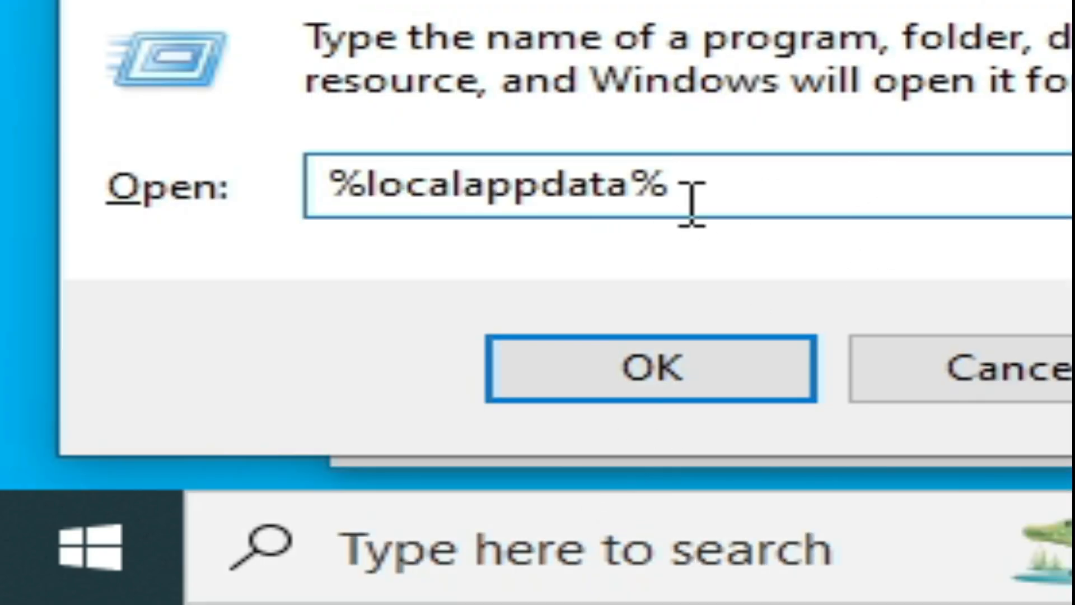
pyautogui.click(649, 369)
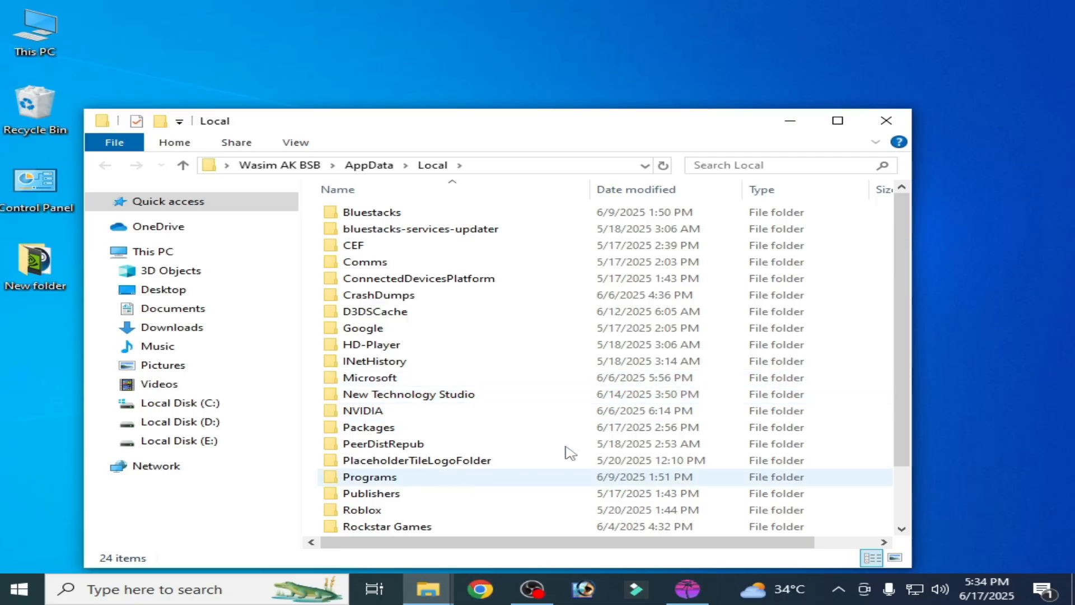
pyautogui.doubleClick(363, 410)
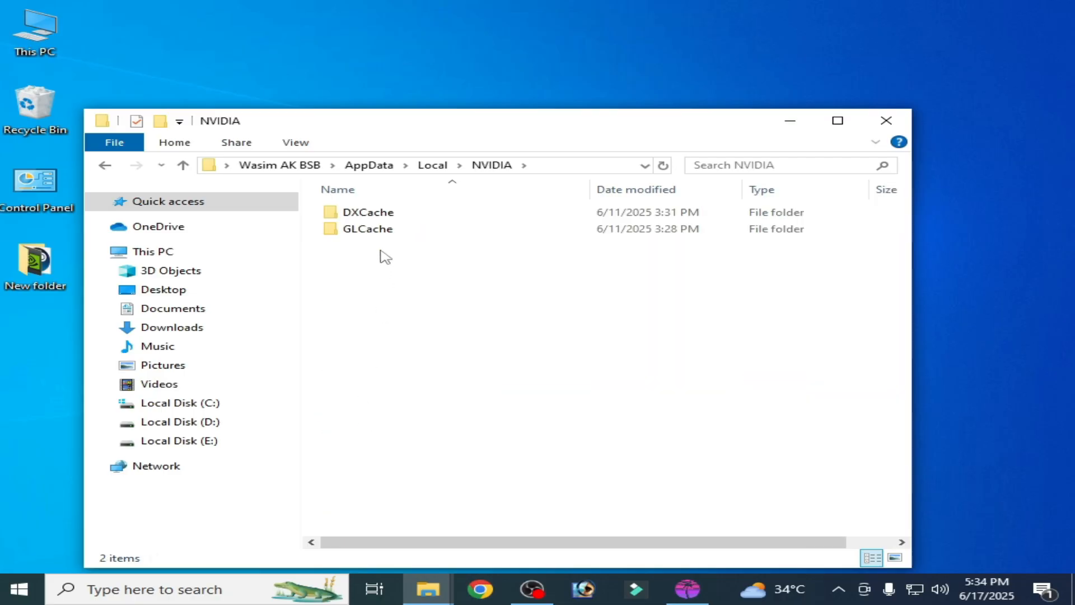
# Step: Delete the GLCache folder and close Explorer to return to Eden
pyautogui.rightClick(367, 228)
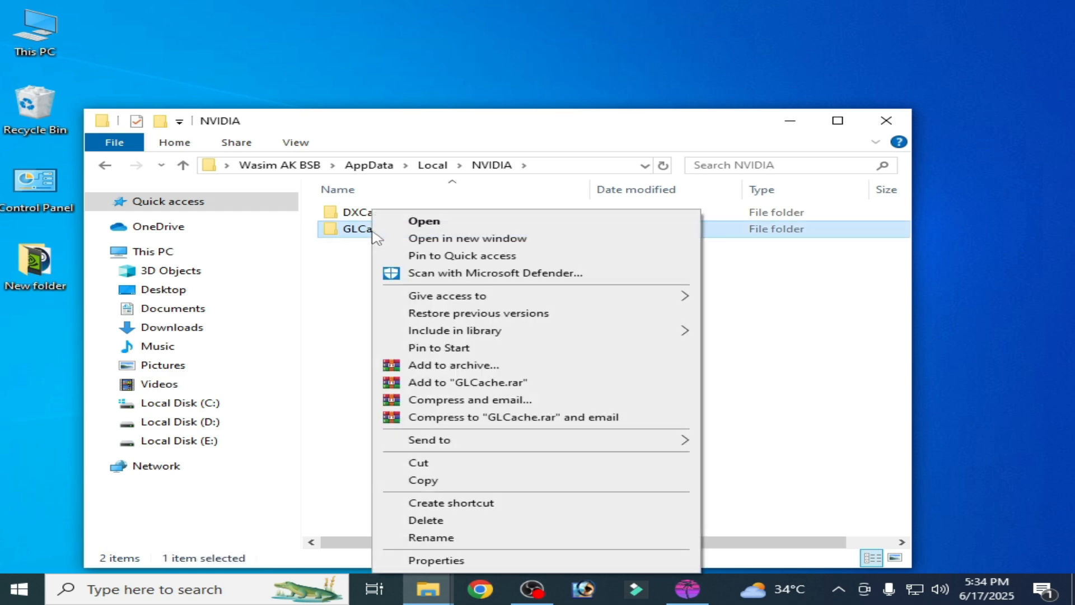
pyautogui.click(426, 520)
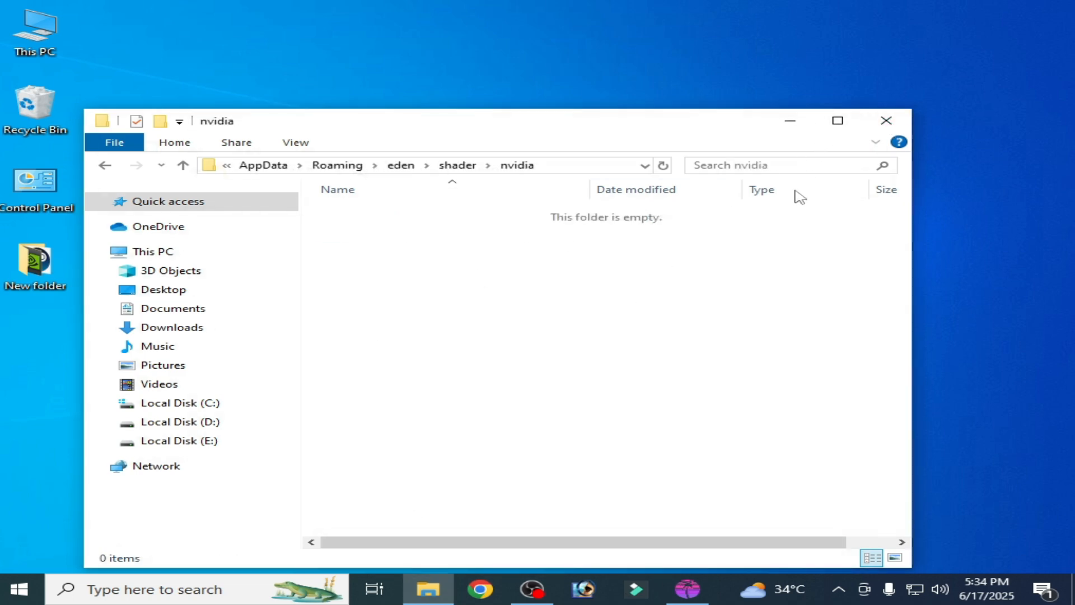
pyautogui.click(686, 588)
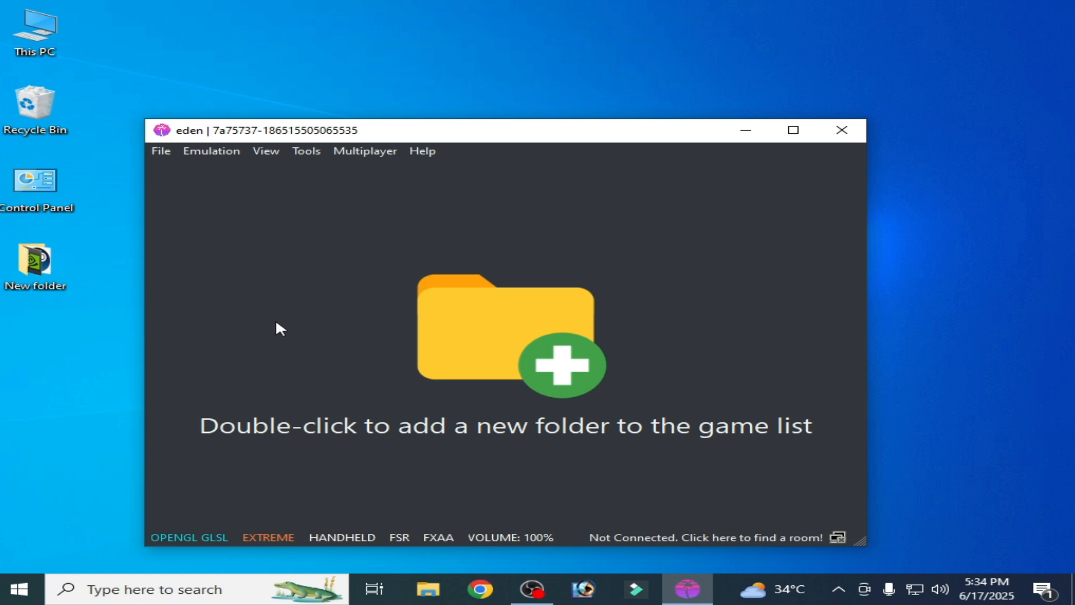
# Step: Show Eden's keys folder from File > Open eden Folder and confirm prod.keys is present
pyautogui.click(160, 150)
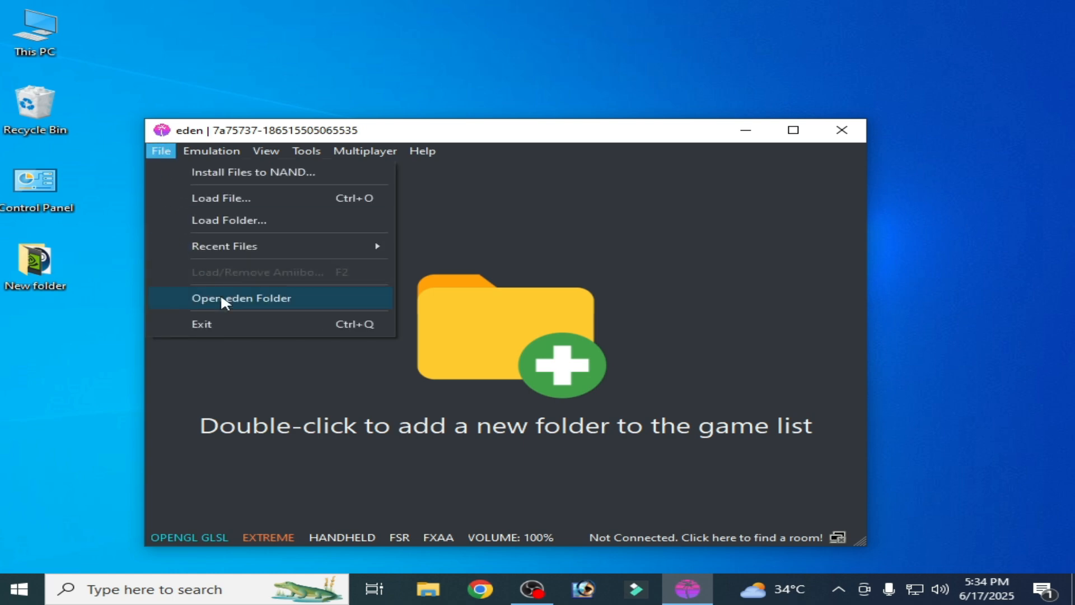
pyautogui.click(240, 297)
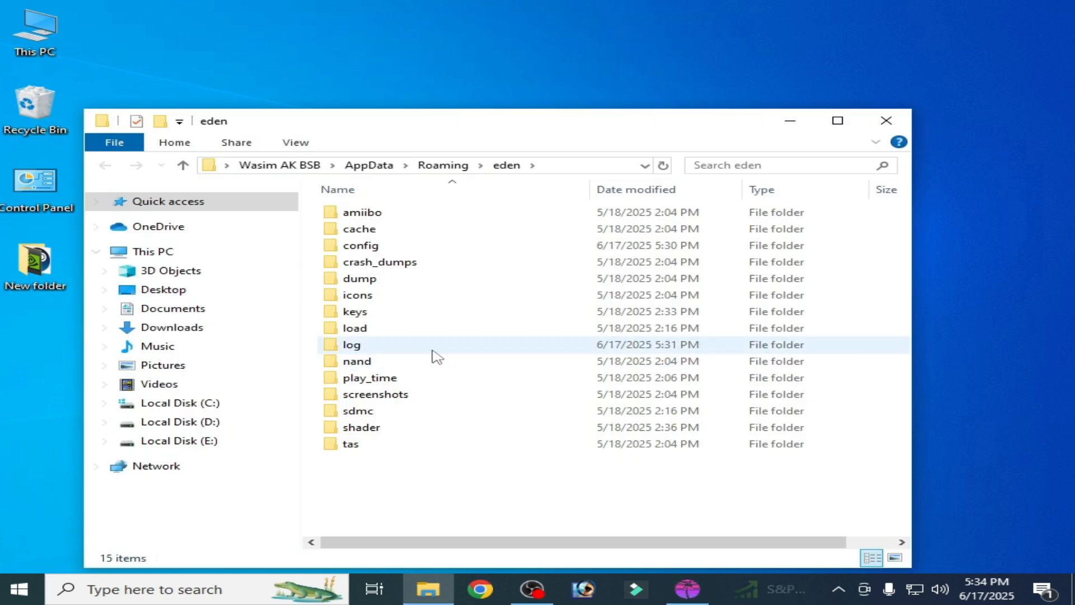
pyautogui.click(354, 311)
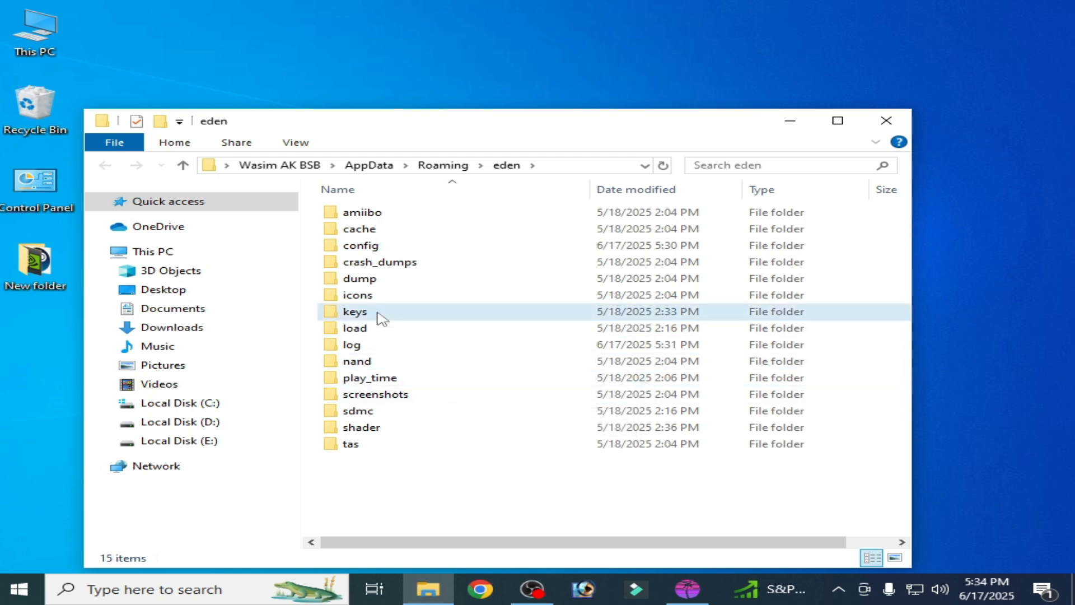
pyautogui.doubleClick(354, 312)
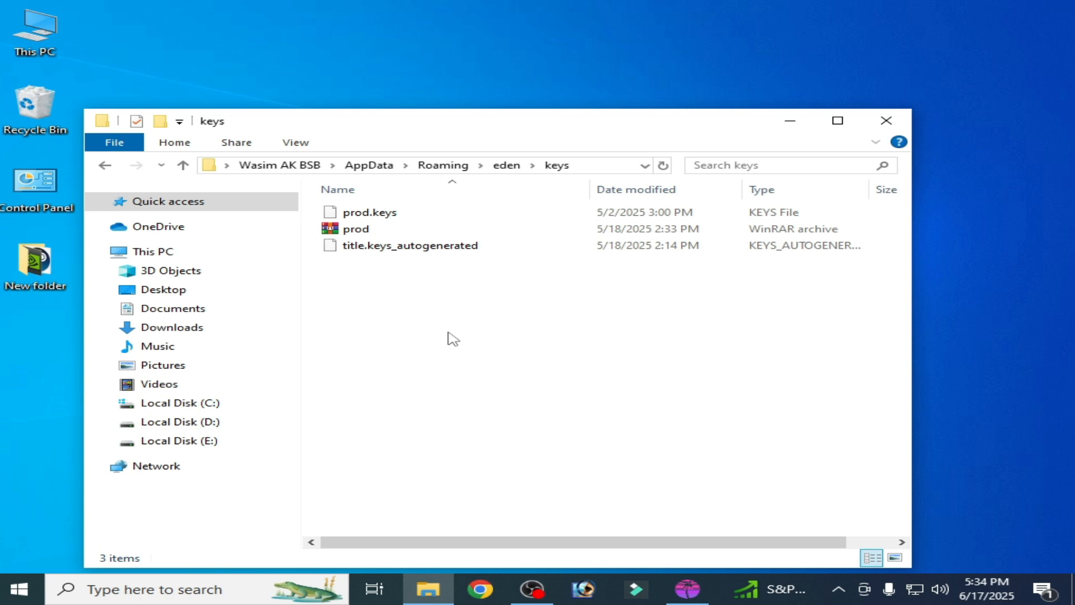
pyautogui.moveTo(408, 428)
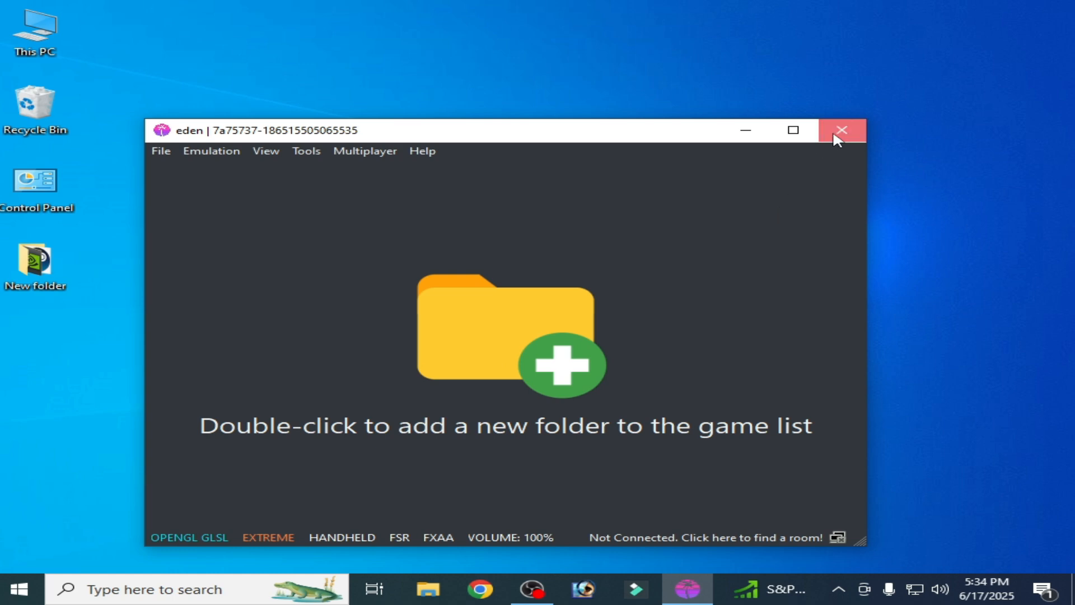
pyautogui.click(841, 131)
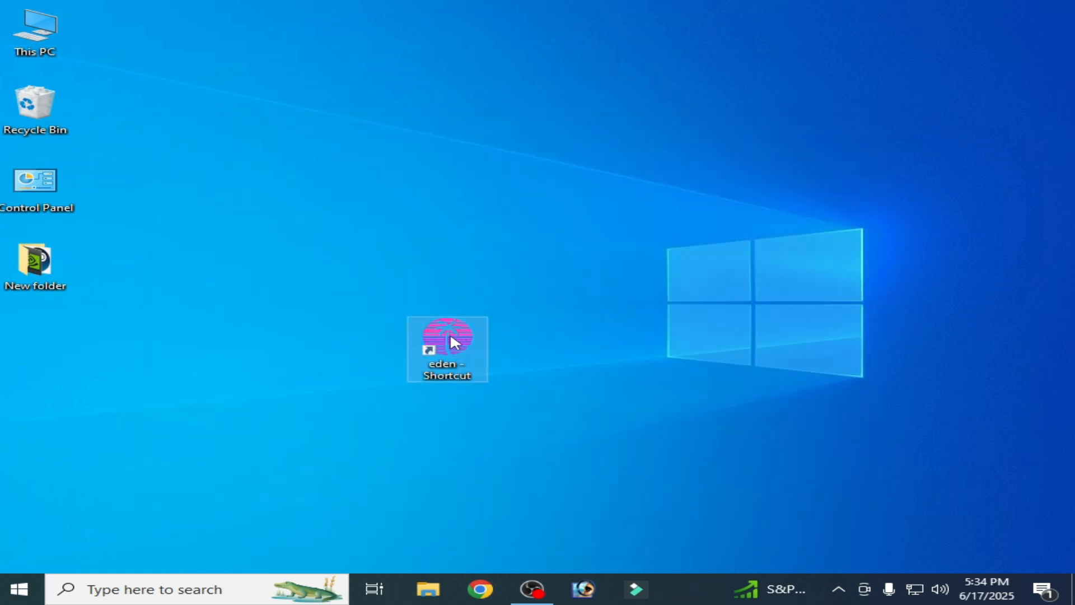
pyautogui.doubleClick(446, 346)
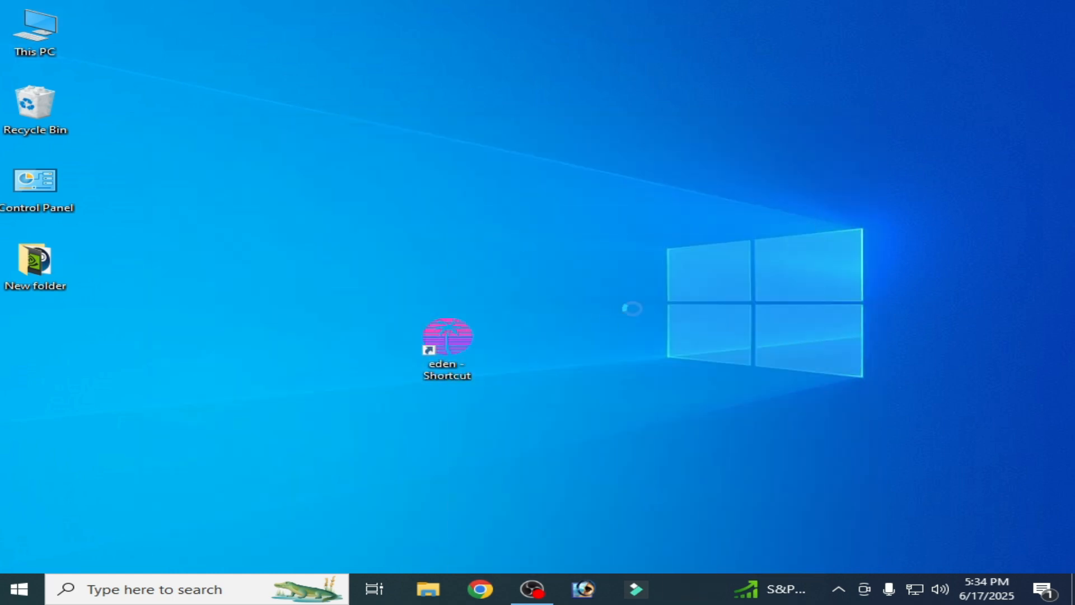
pyautogui.doubleClick(445, 336)
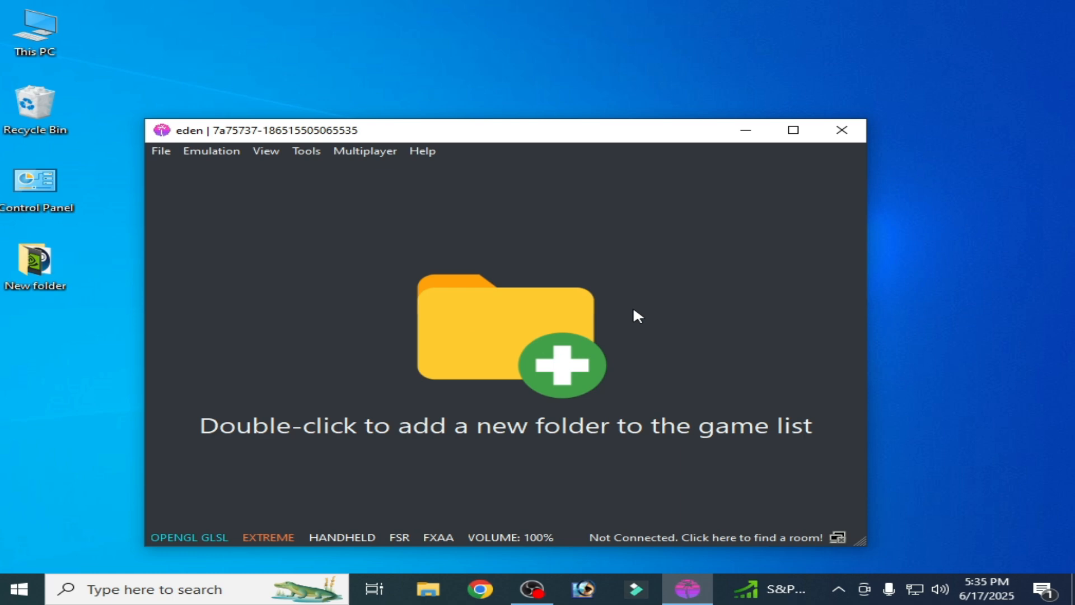
pyautogui.moveTo(418, 349)
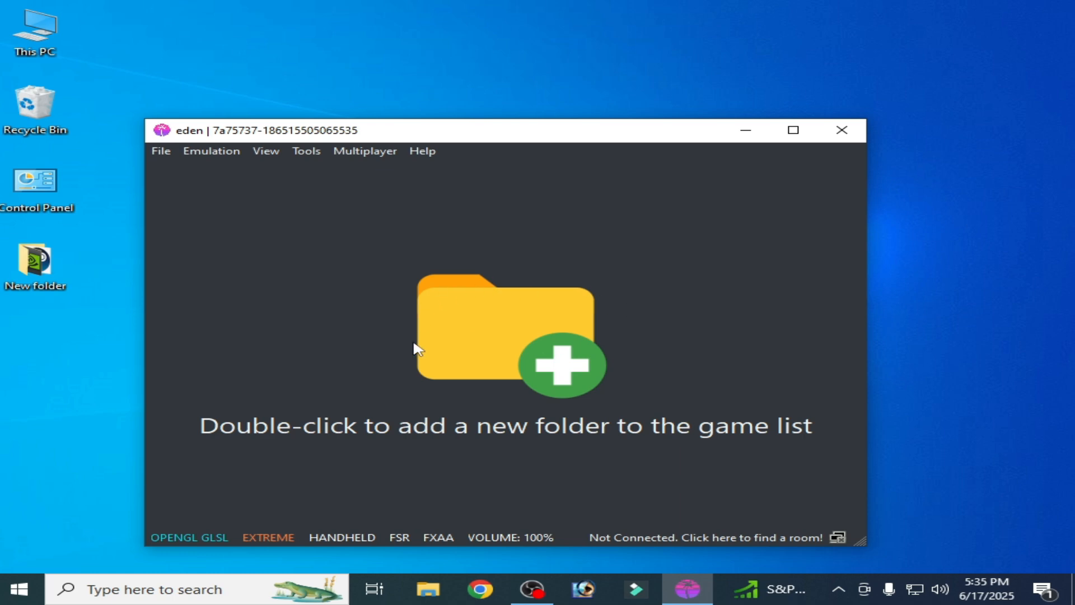
pyautogui.moveTo(709, 318)
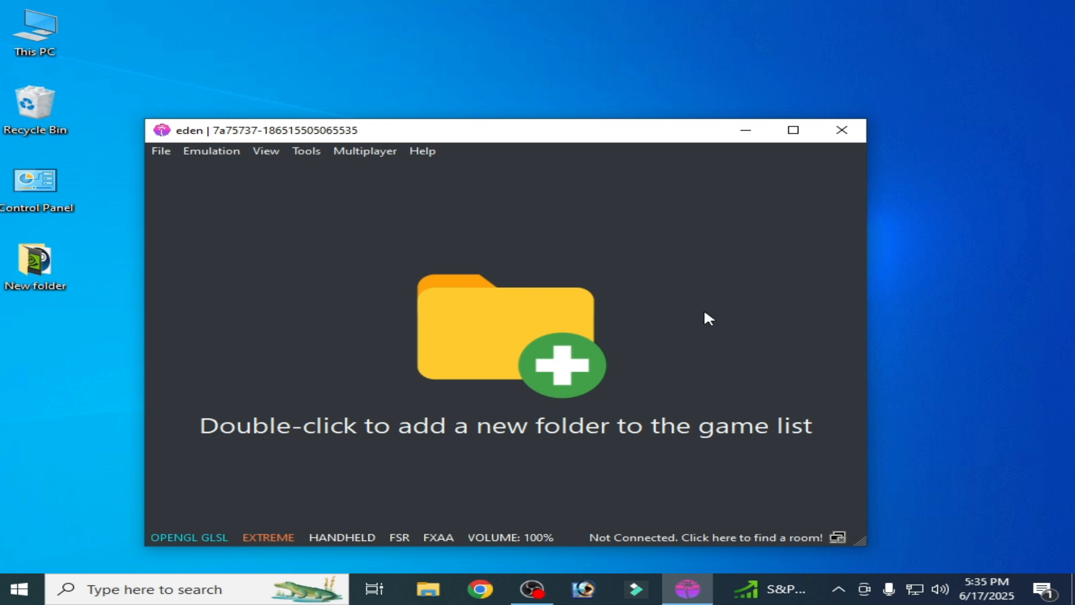
pyautogui.moveTo(514, 305)
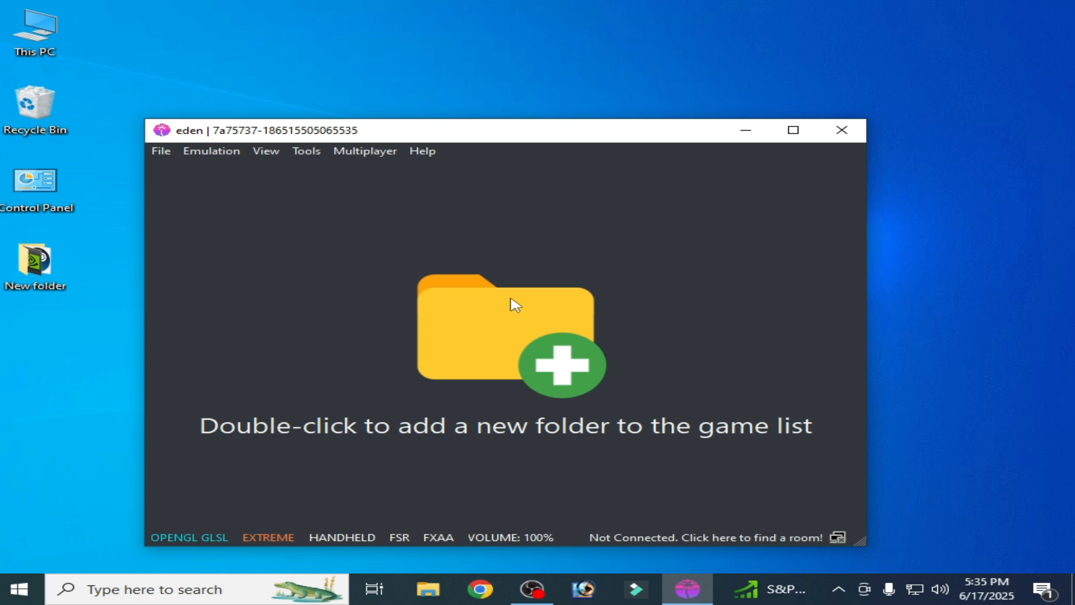
pyautogui.moveTo(198, 175)
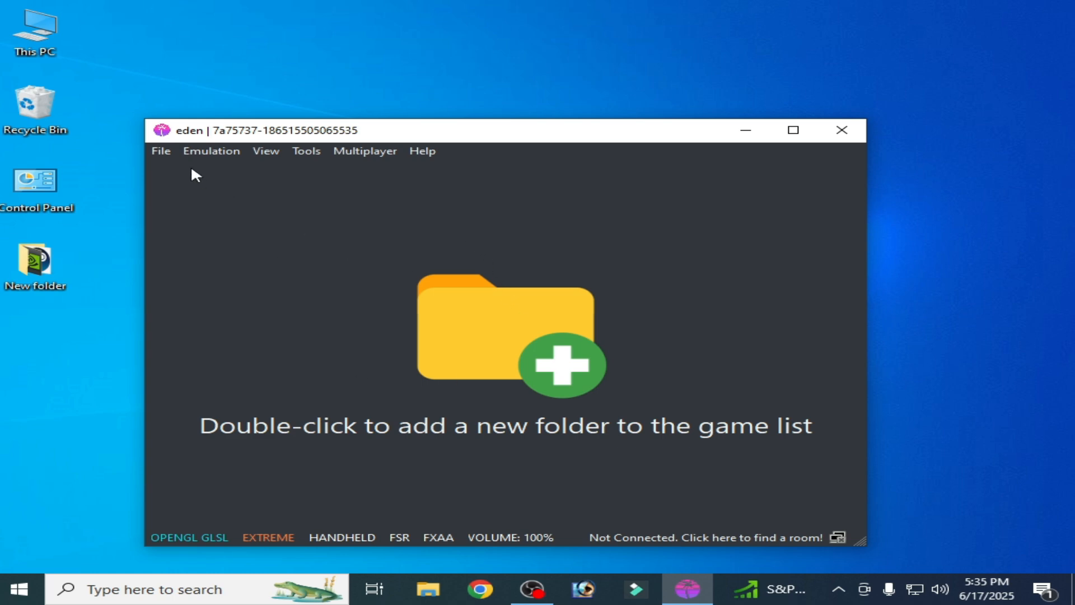
# Step: From Eden's data folder, descend through nand and system into Contents/registered, still empty
pyautogui.click(160, 150)
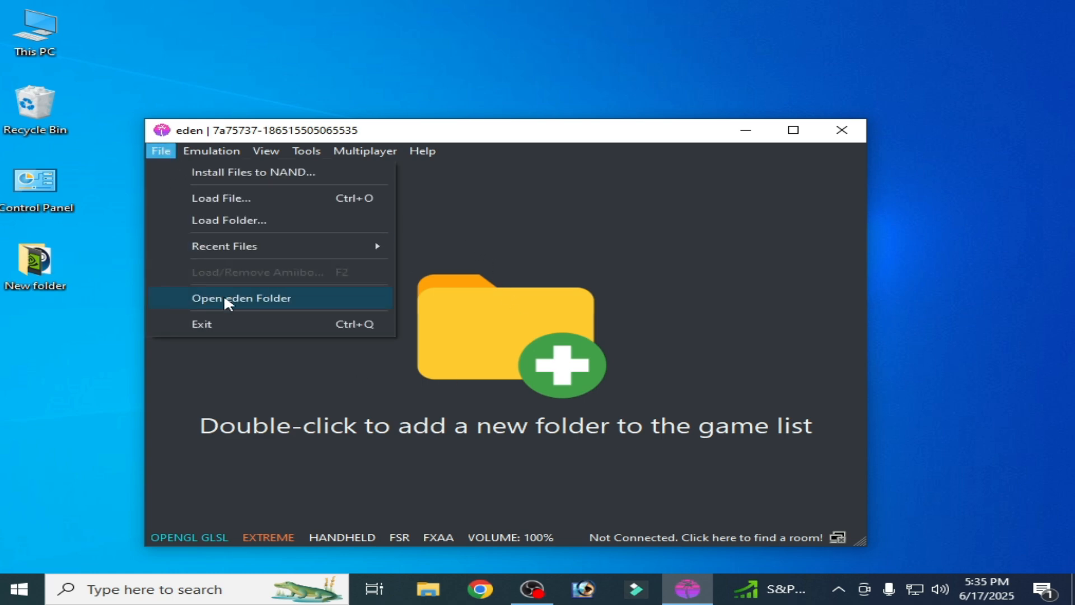
pyautogui.click(241, 297)
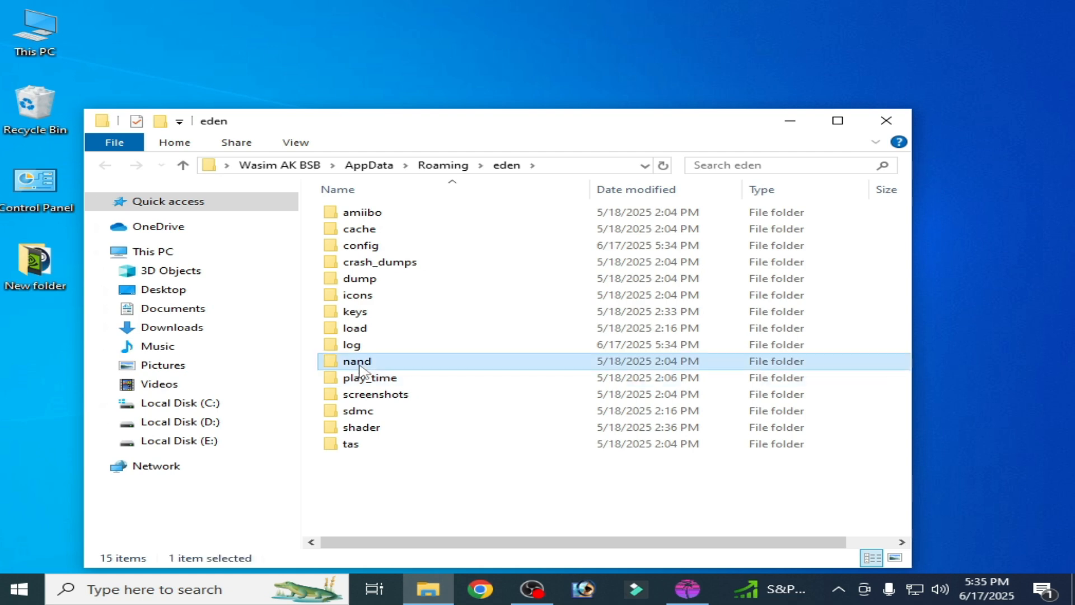
pyautogui.doubleClick(356, 361)
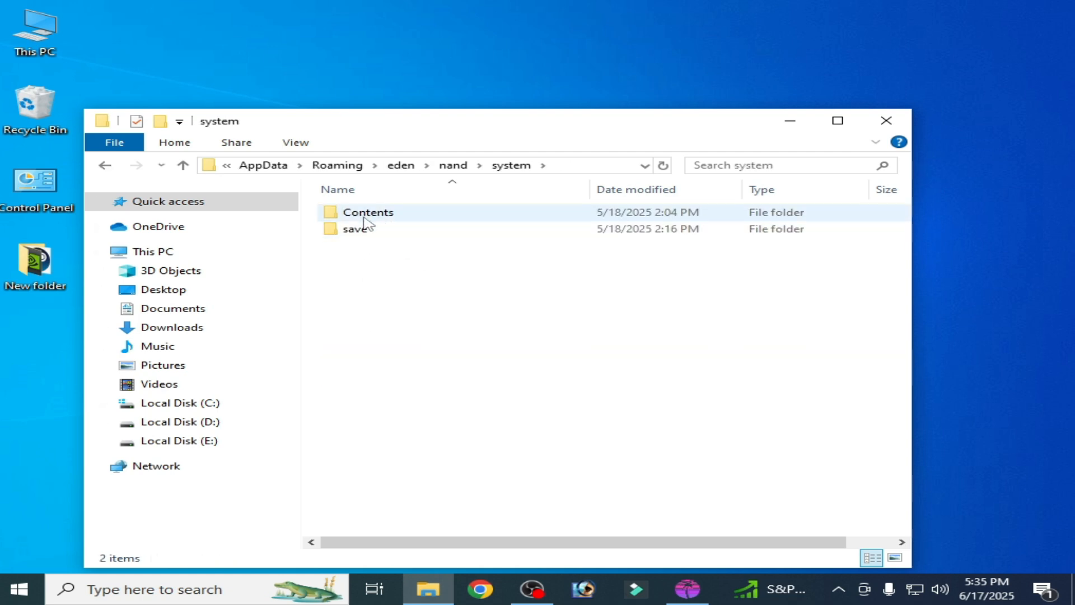
pyautogui.doubleClick(369, 211)
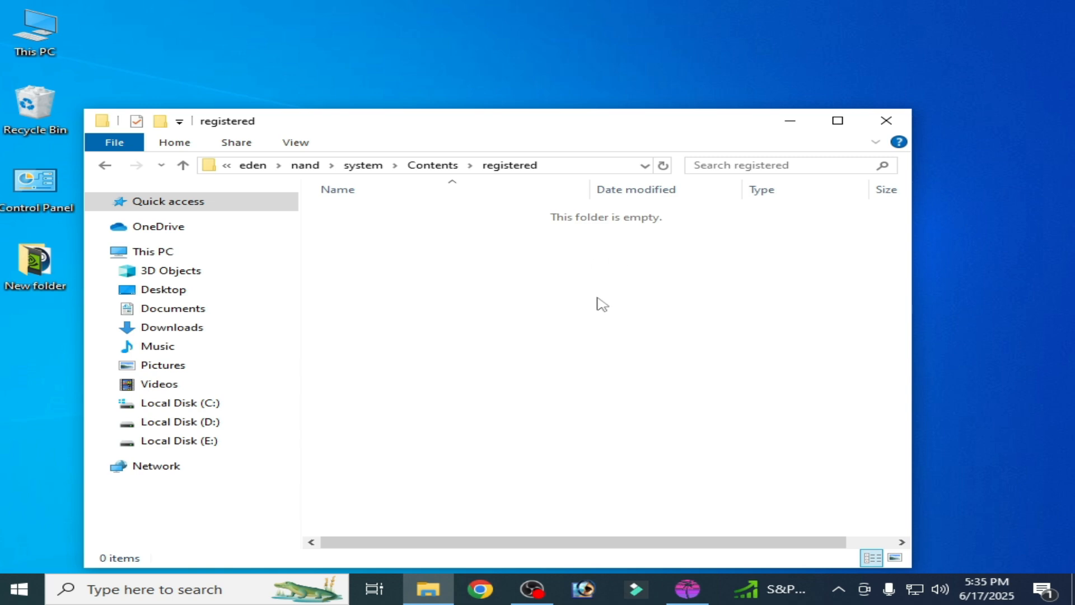
pyautogui.moveTo(581, 364)
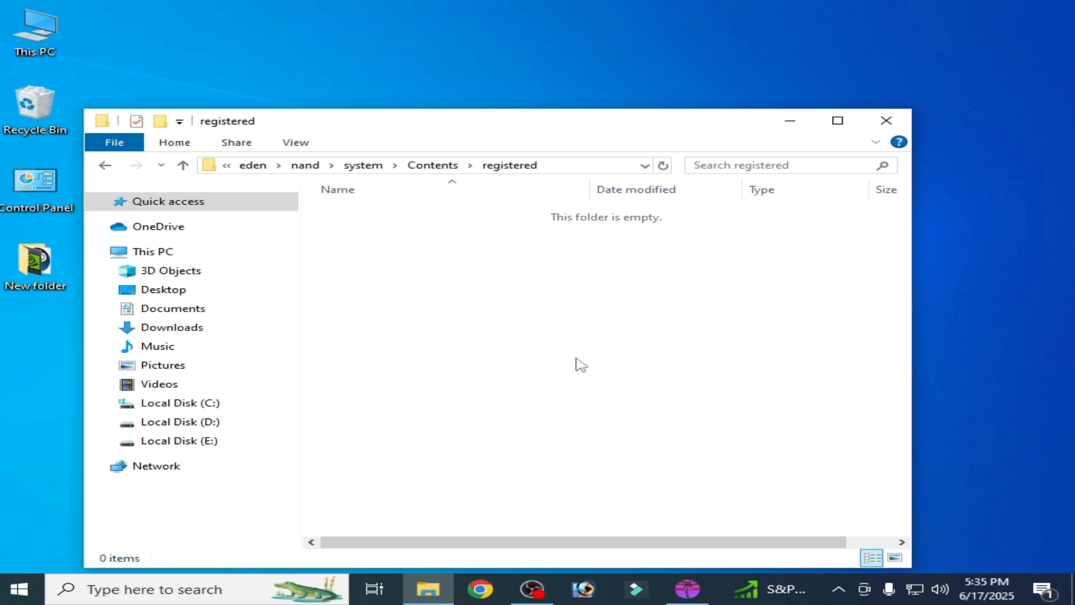
# Step: Drag Firmware 19.0.0 into registered and Extract Here, yielding 229 NCA files
pyautogui.moveTo(777, 37); pyautogui.dragTo(713, 274)
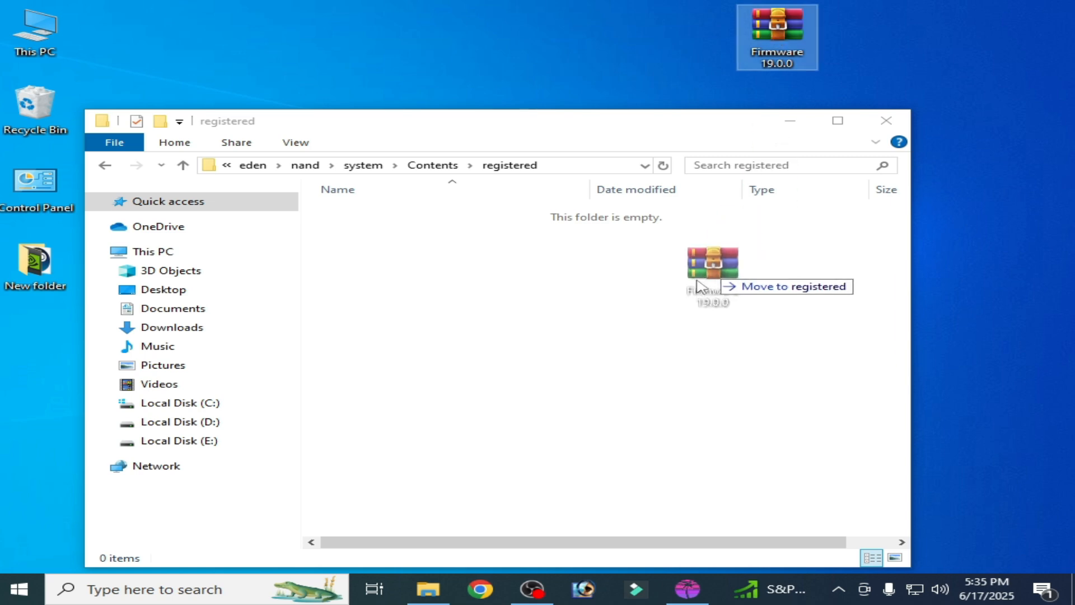
pyautogui.rightClick(370, 213)
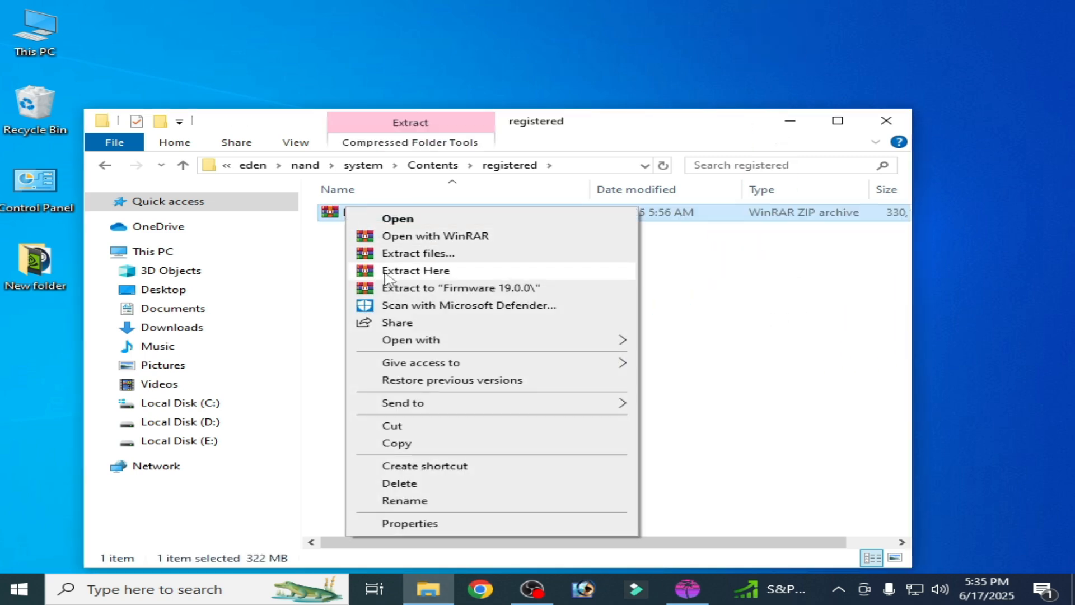
pyautogui.click(414, 270)
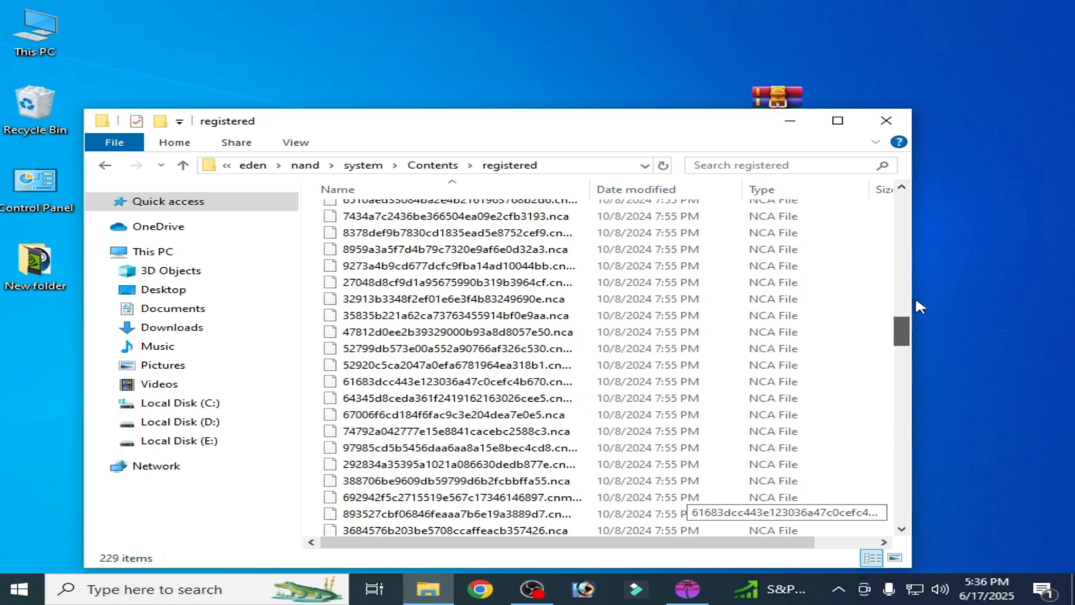
pyautogui.scroll(-3)
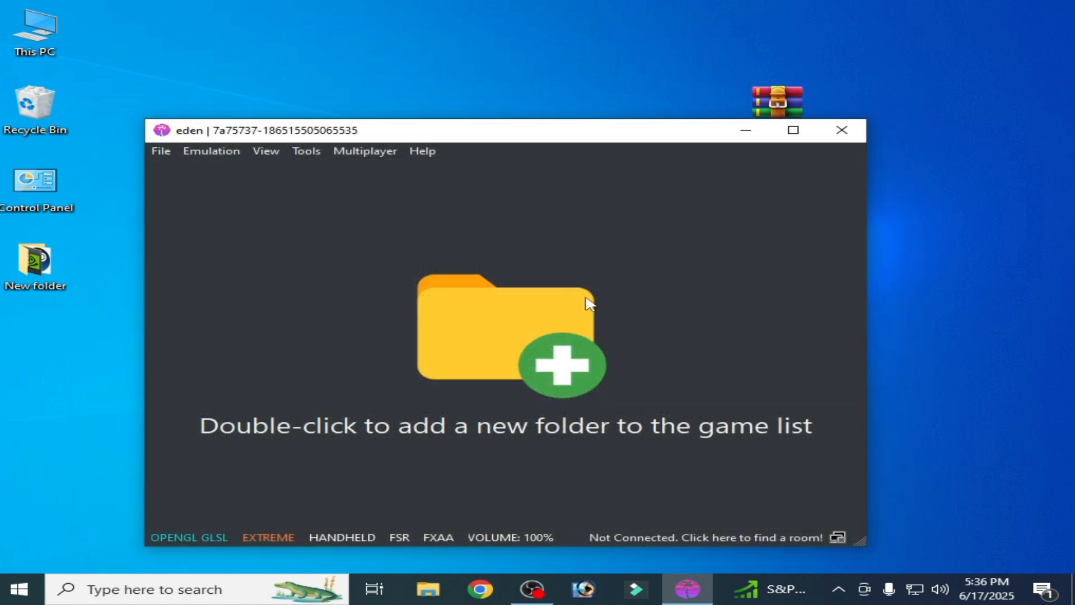
# Step: Relaunch Eden from its desktop shortcut after closing it
pyautogui.rightClick(446, 349)
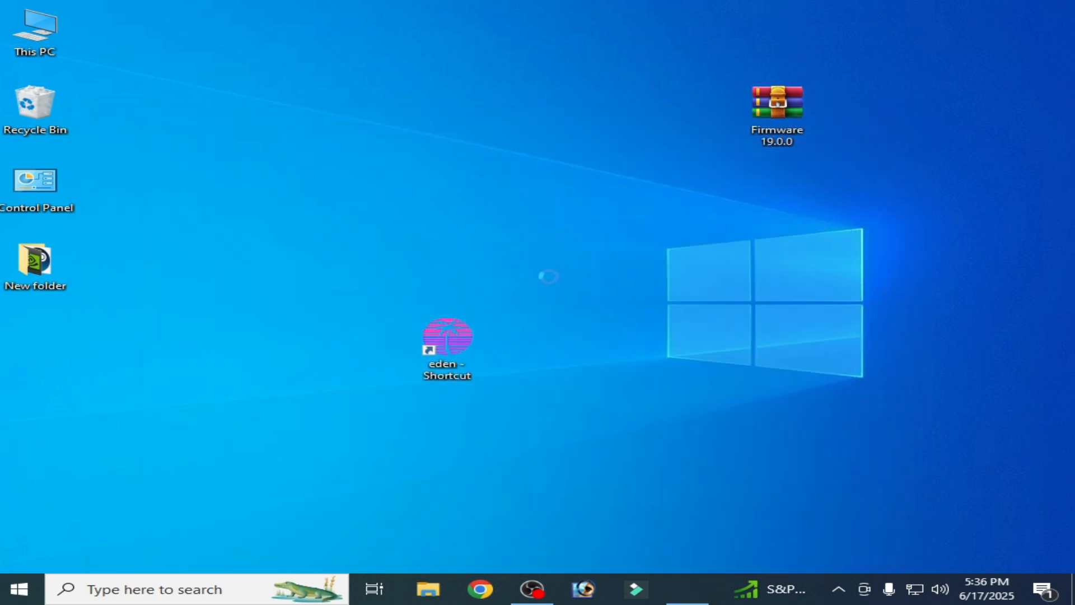
pyautogui.doubleClick(446, 334)
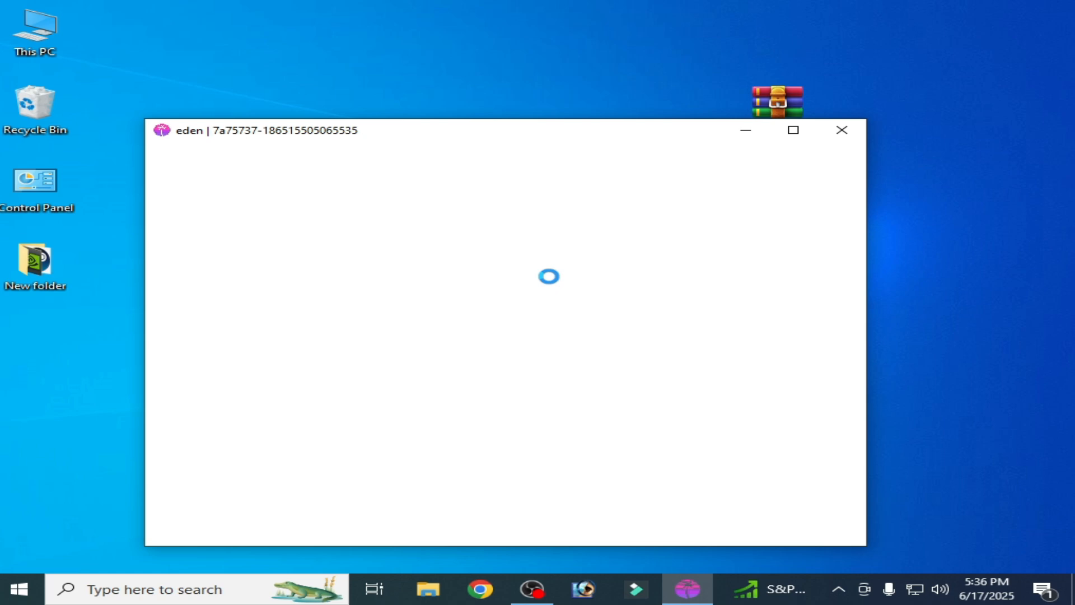